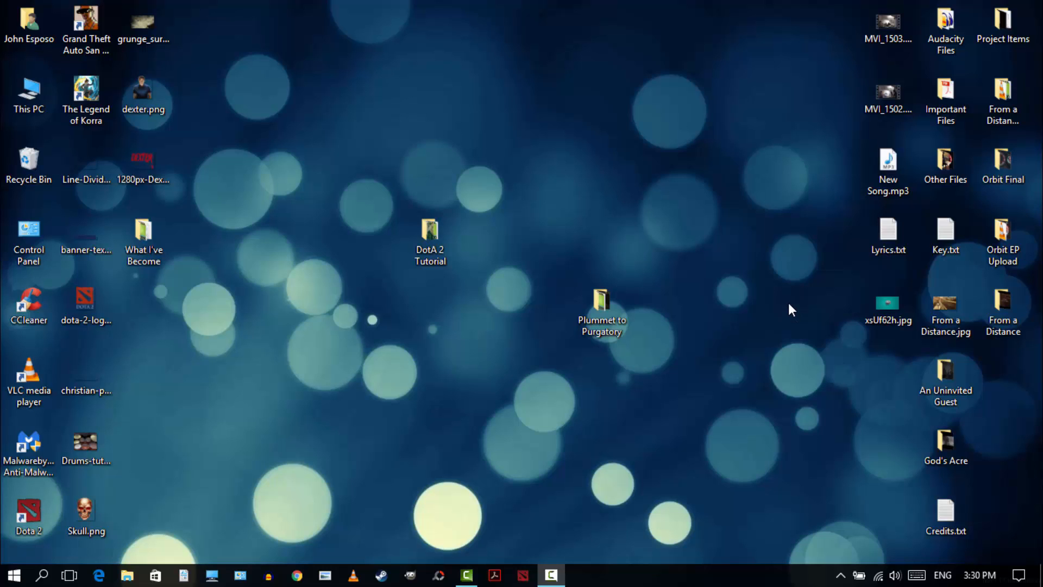
mouse_move(715, 243)
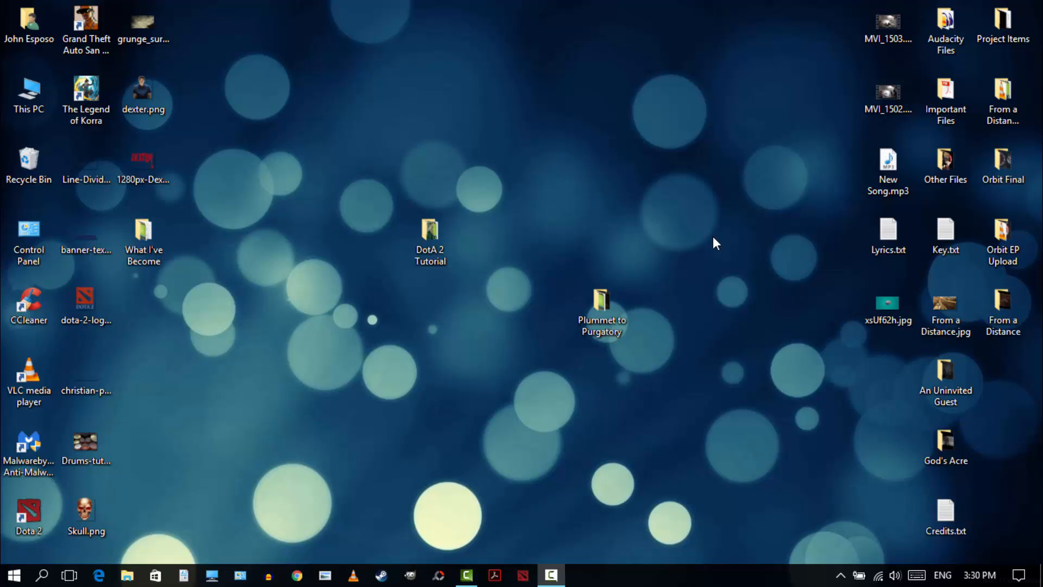
mouse_move(519, 426)
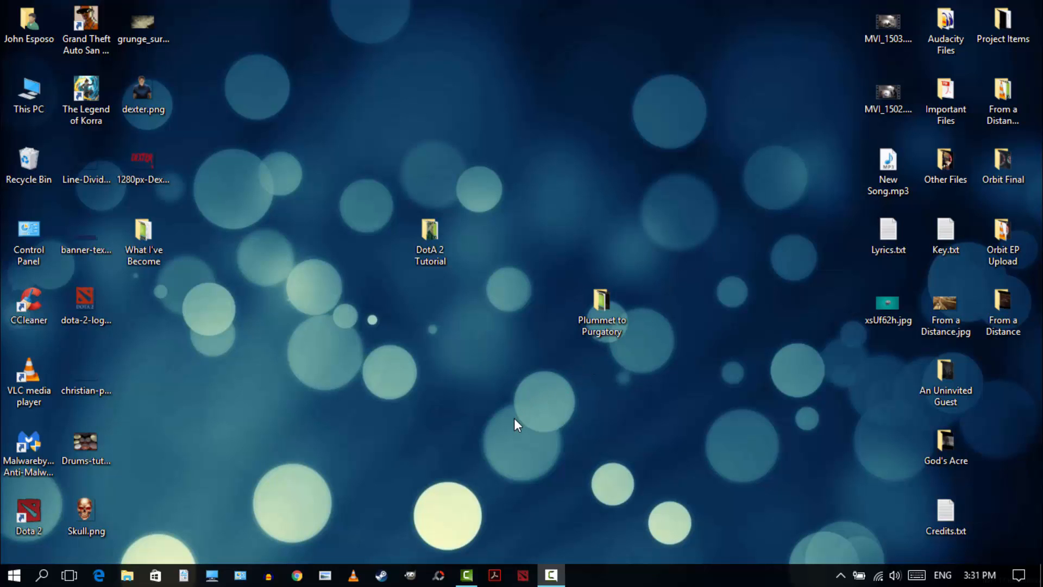
mouse_move(470, 562)
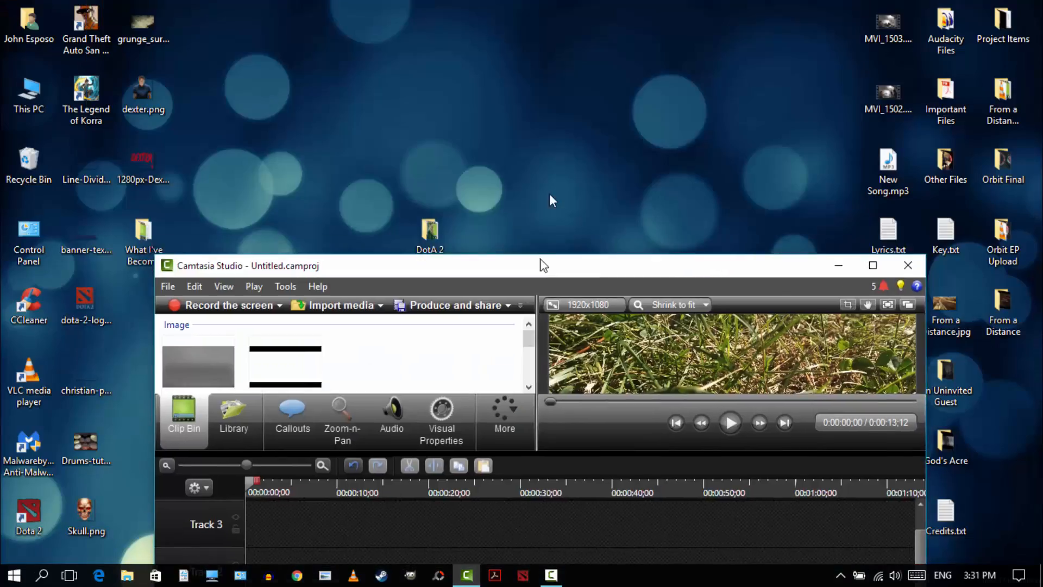
Maximize the Camtasia window and preview the grass clip from 0:00, then stop
click(873, 264)
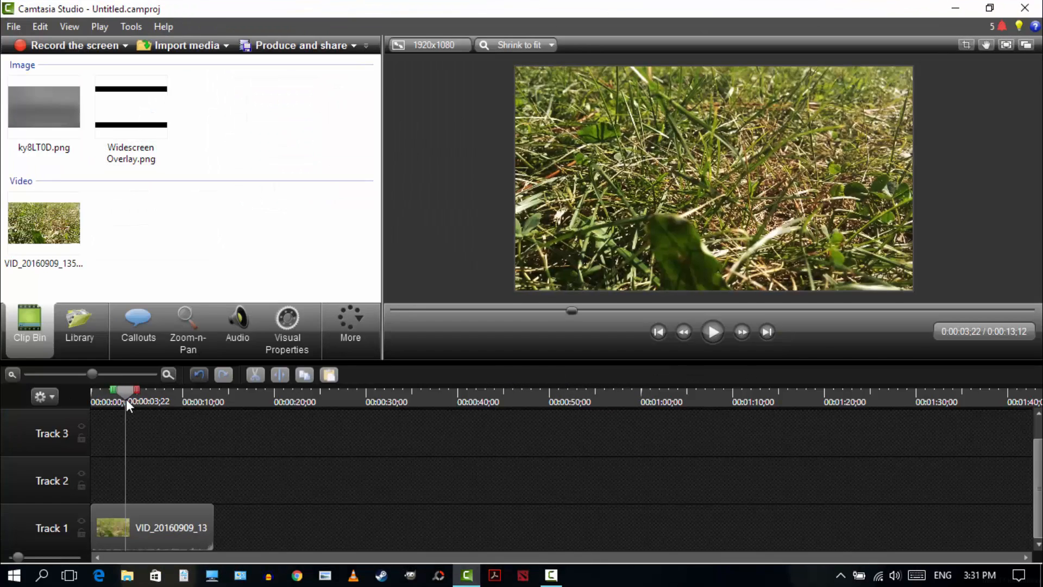
drag(126, 389, 163, 389)
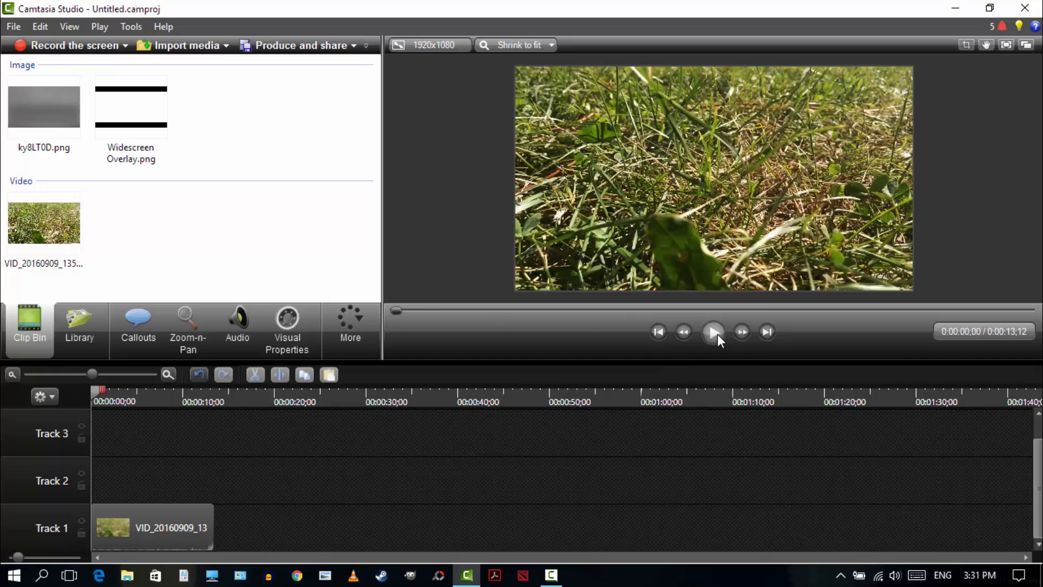
click(712, 331)
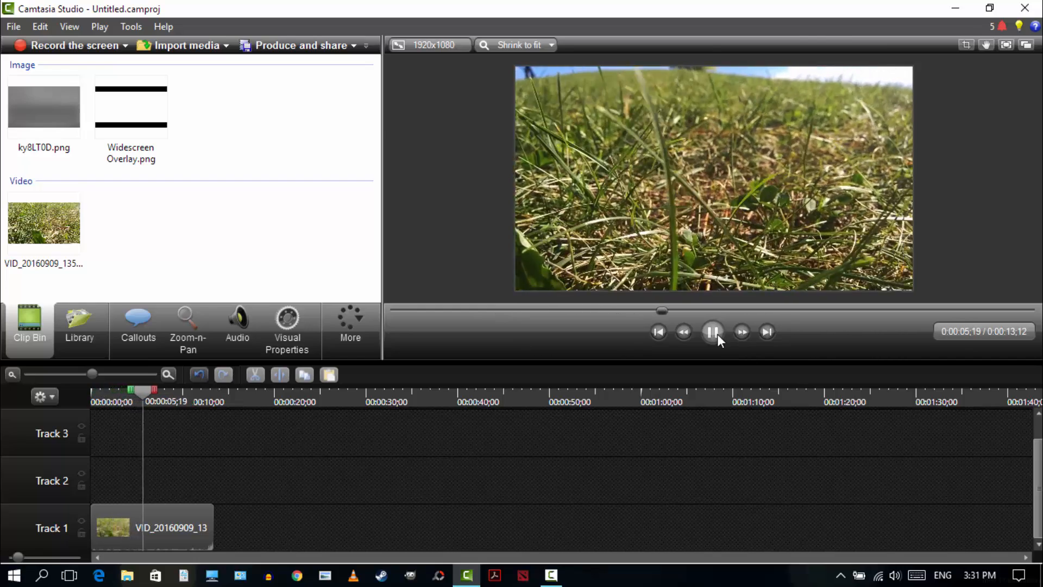
click(711, 332)
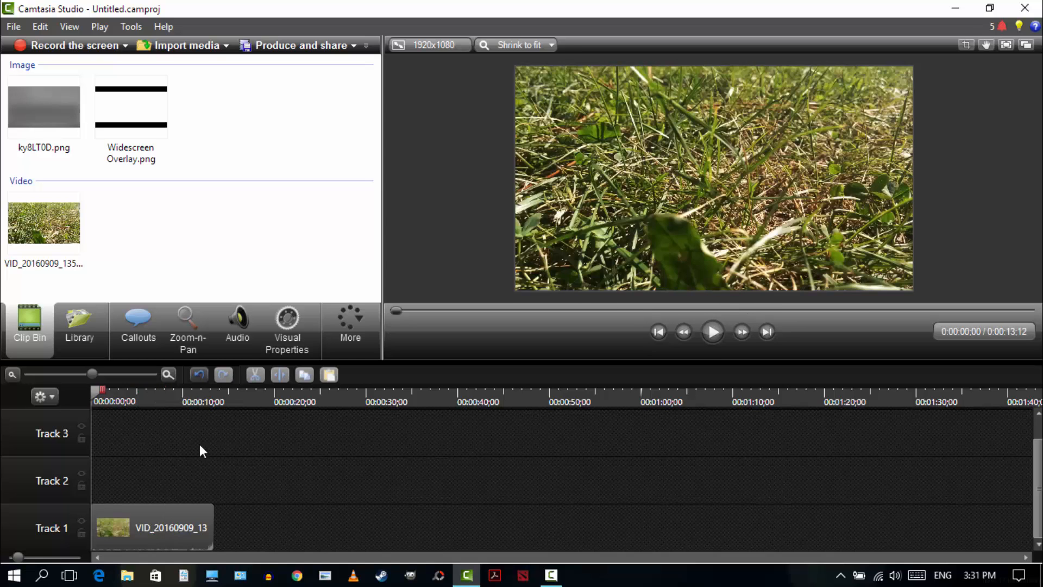
click(44, 106)
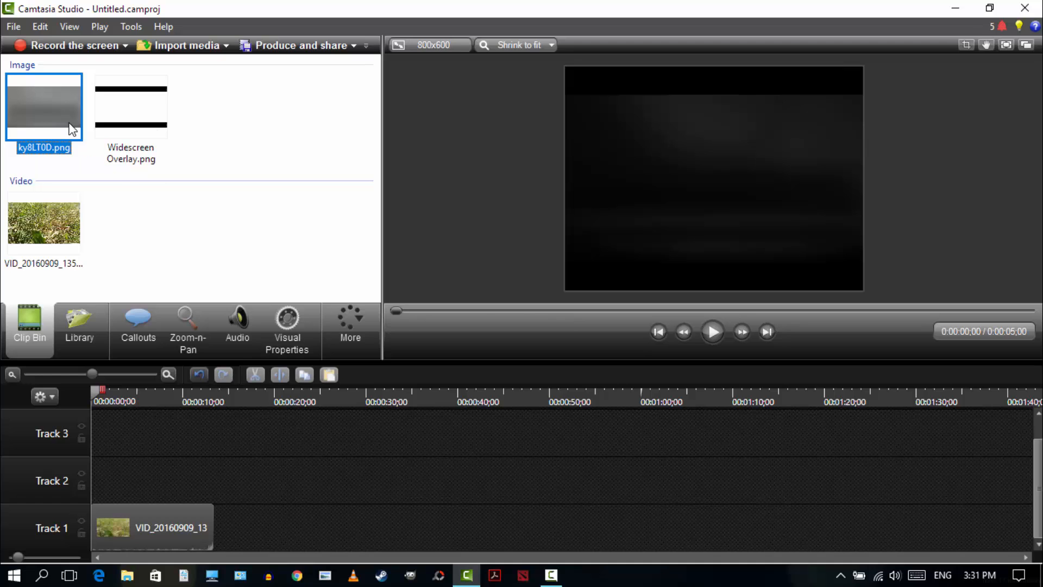
mouse_move(131, 107)
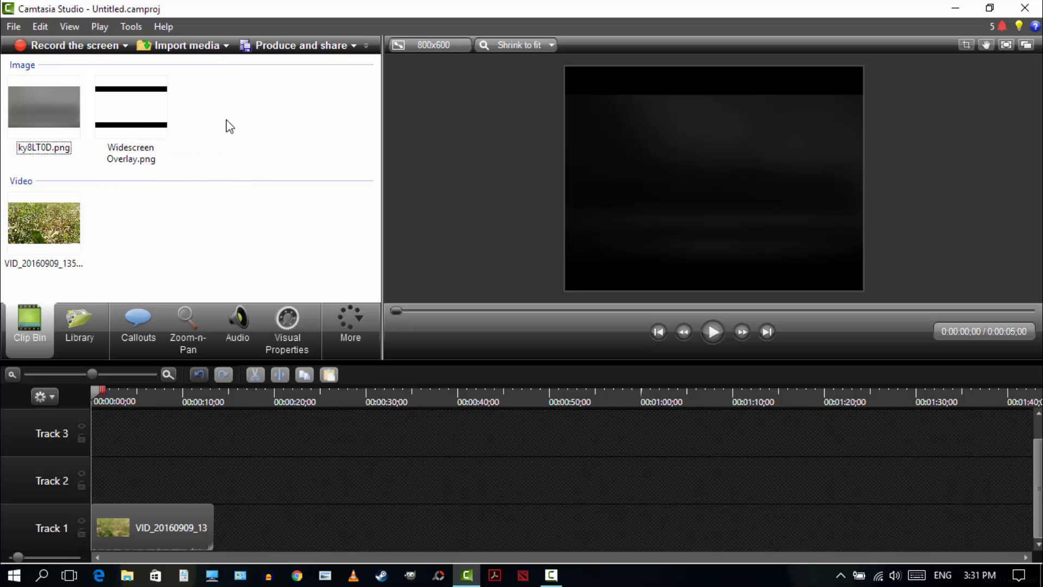
click(131, 107)
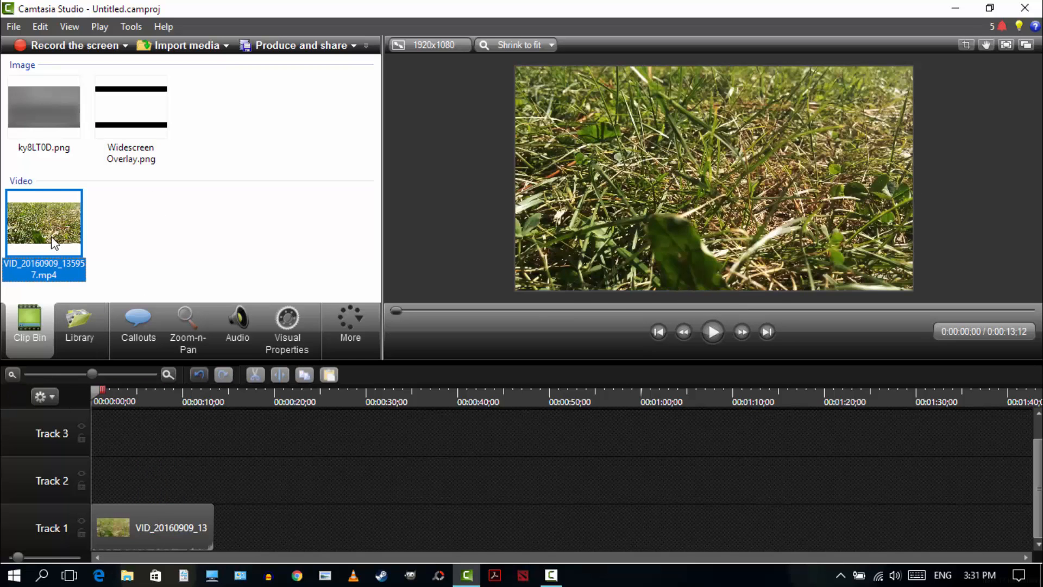
mouse_move(44, 226)
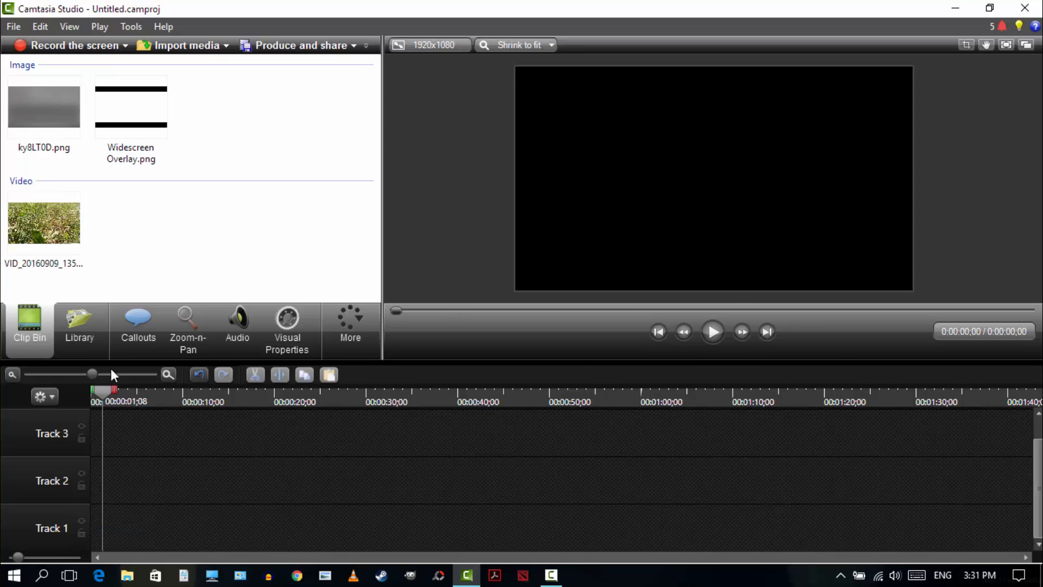
Drag the VID_20160909 clip from the Clip Bin onto Track 1 at 0:00
drag(44, 223, 153, 528)
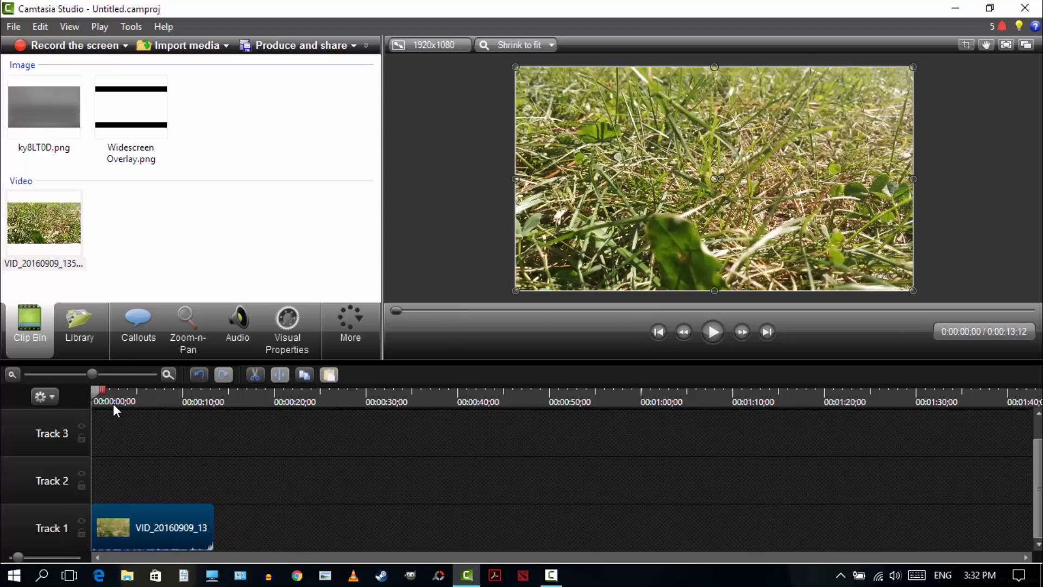
mouse_move(571, 346)
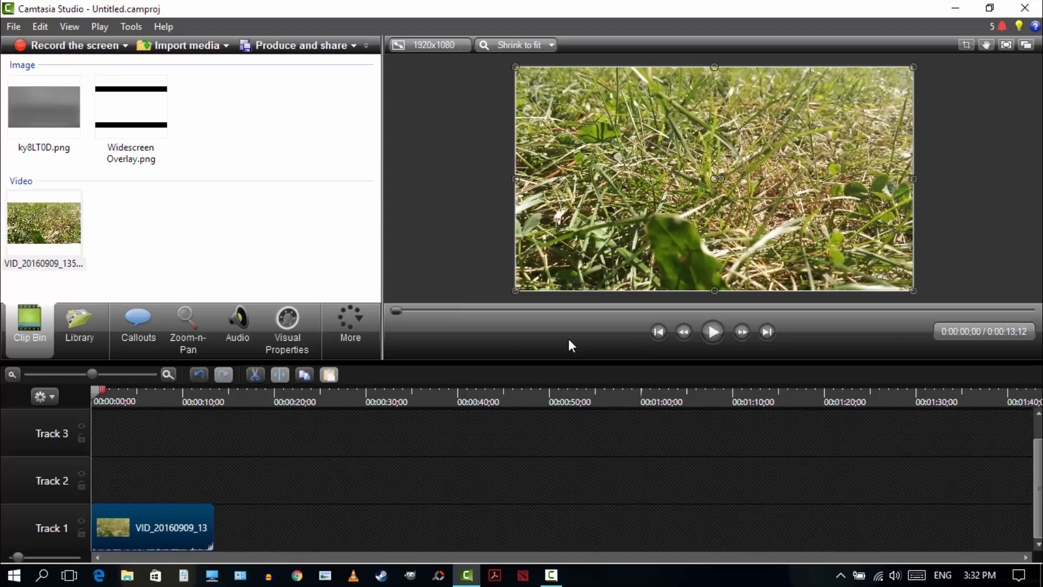
Add ky8LT0D.png to Track 2 spanning the video's length and preview the overlay
click(713, 332)
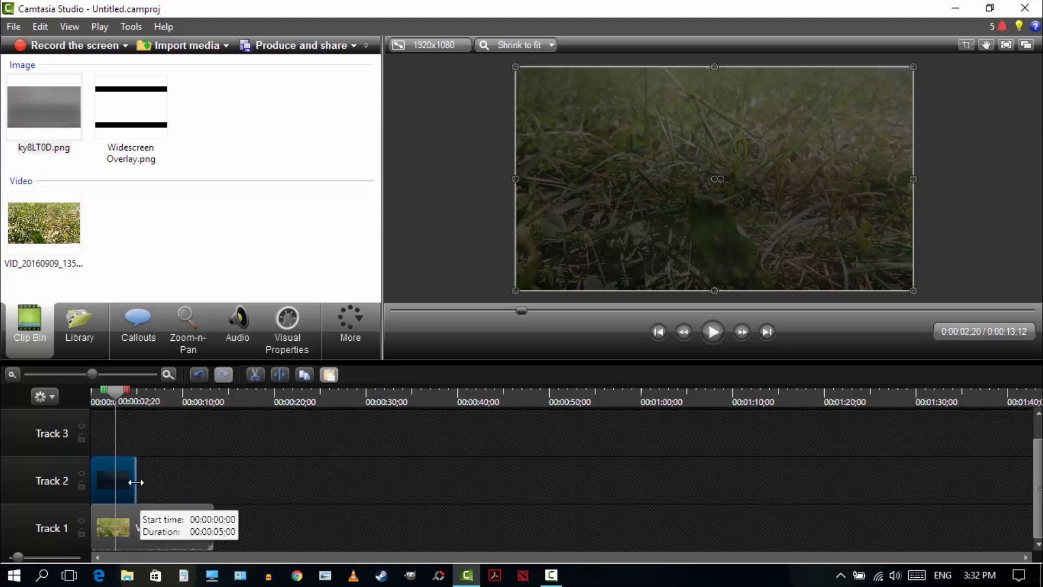
click(711, 331)
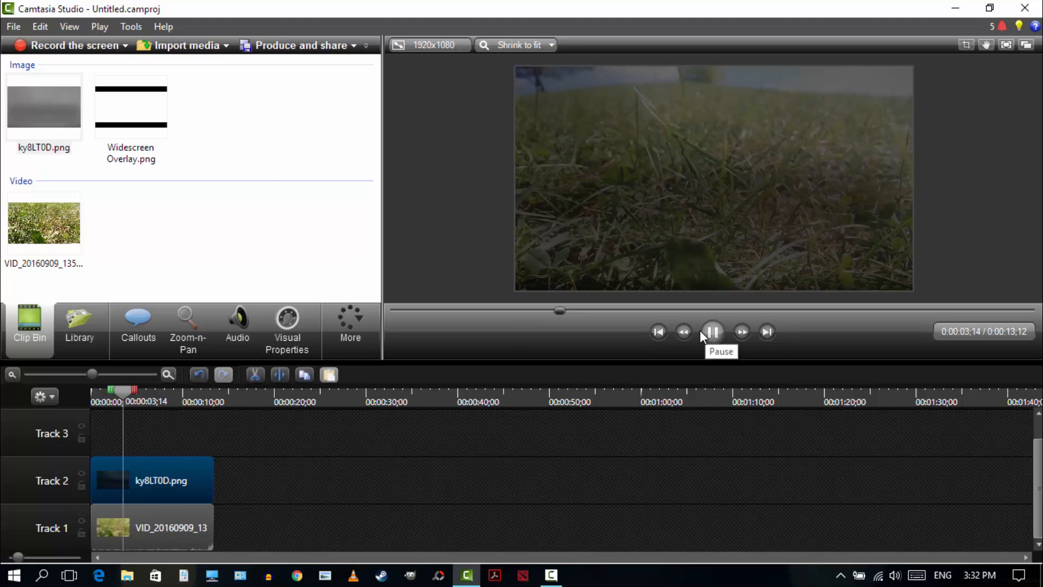
mouse_move(287, 329)
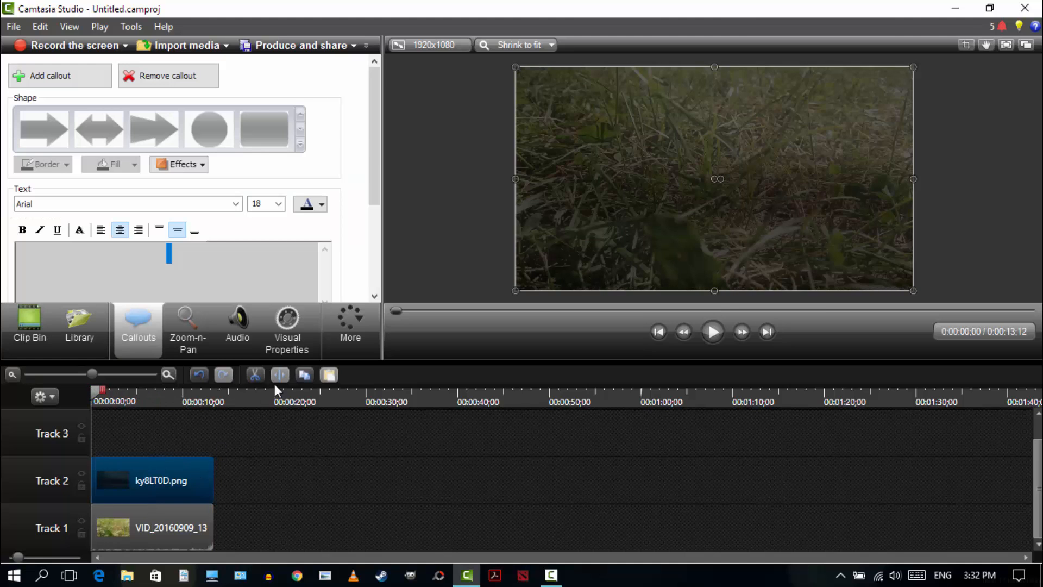
Set the Track 2 overlay's opacity to 51% and enable Colorize
click(287, 326)
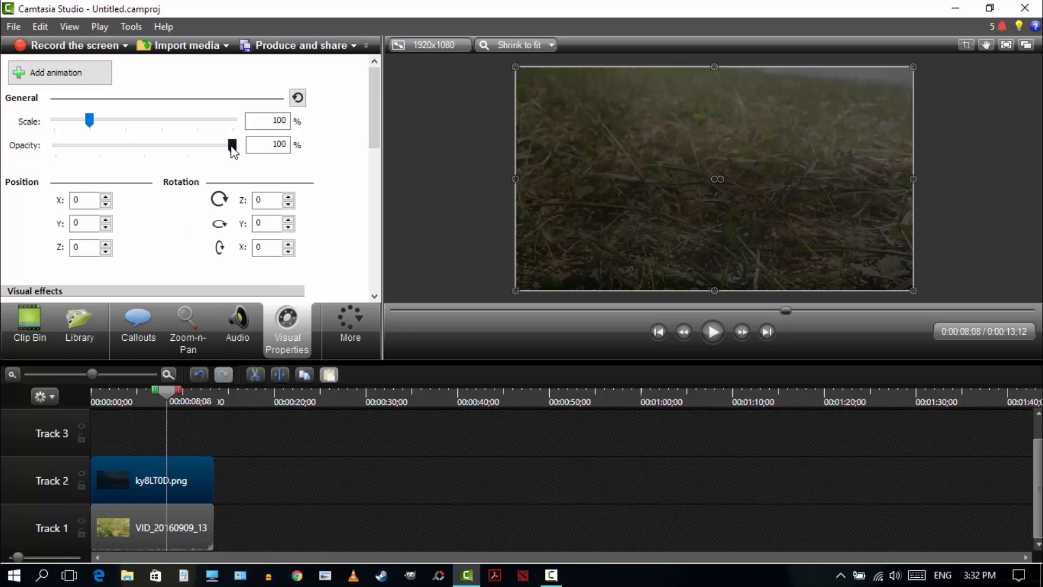
drag(232, 145, 175, 145)
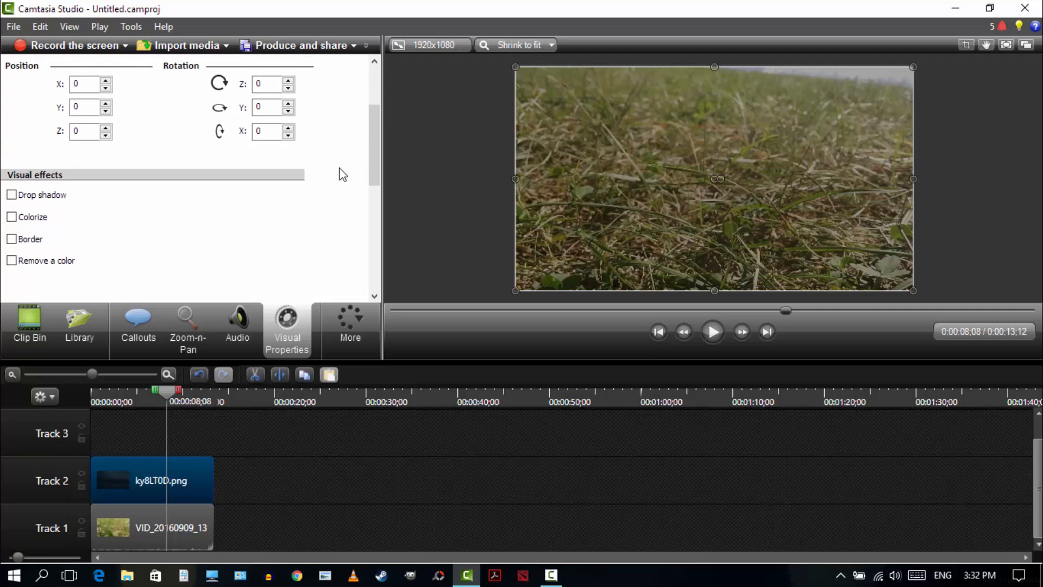
drag(226, 128, 154, 127)
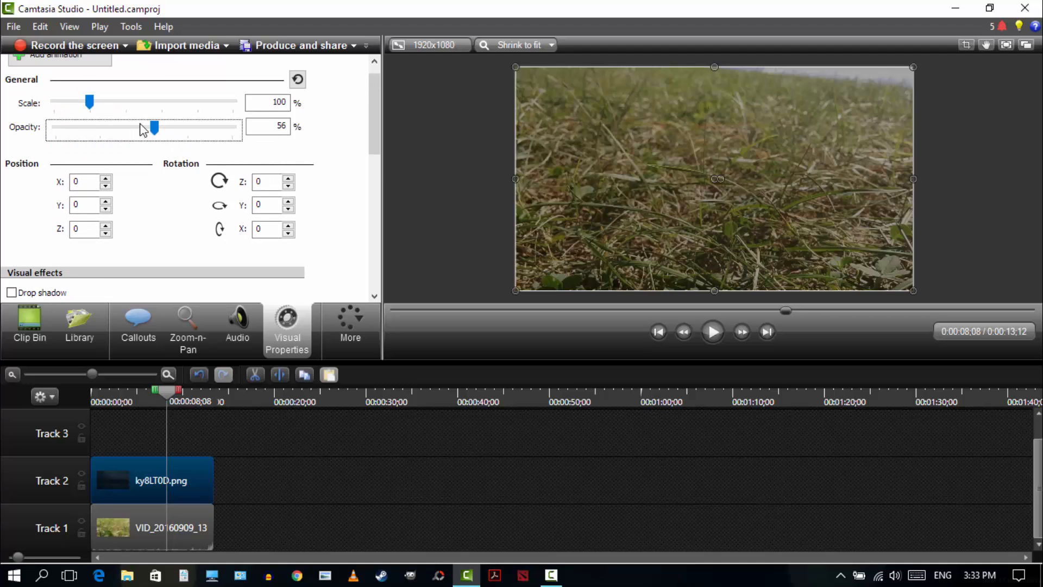
drag(154, 127, 95, 127)
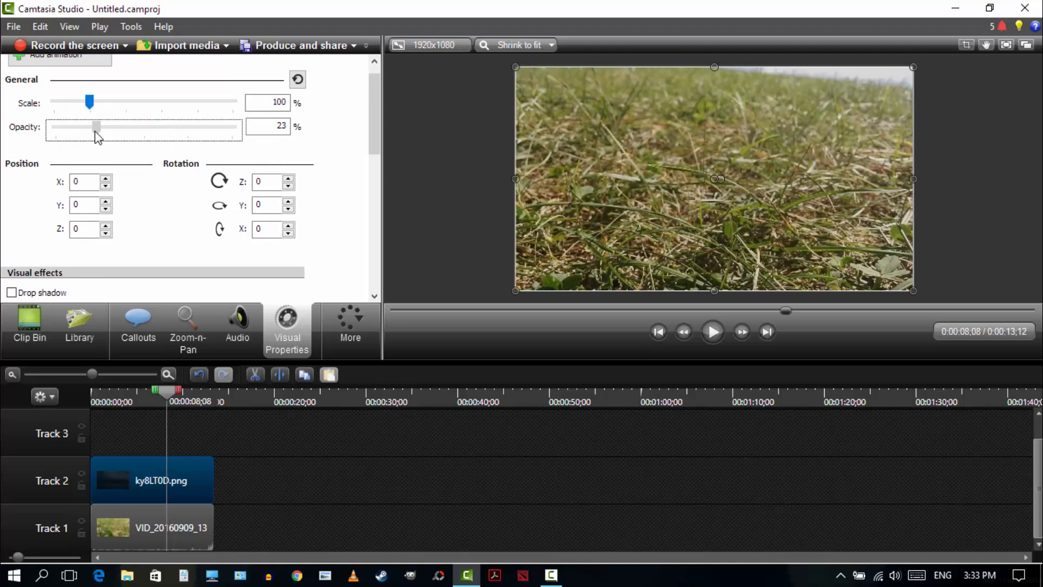
drag(95, 127, 79, 127)
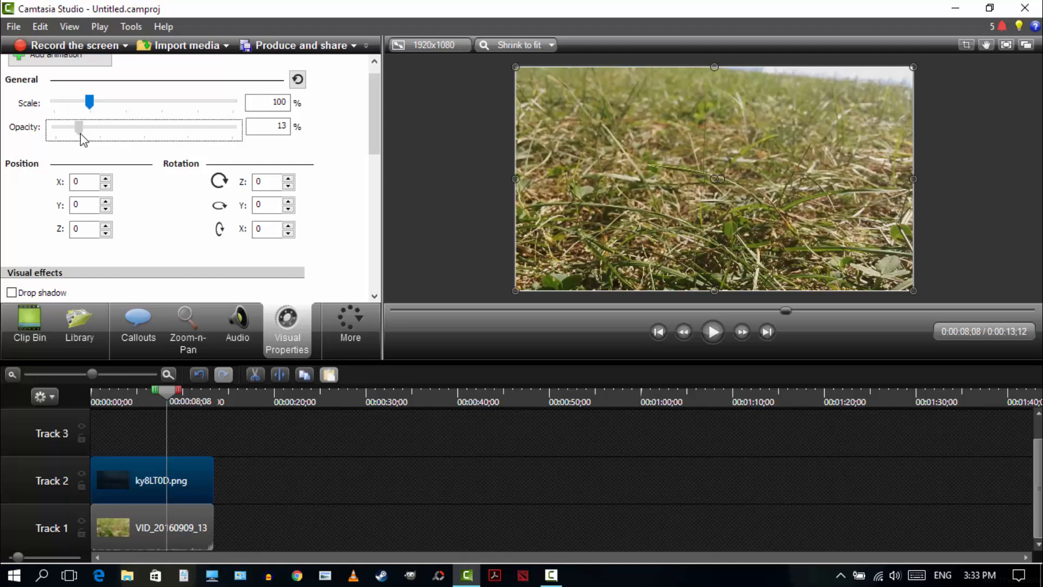
drag(77, 127, 124, 127)
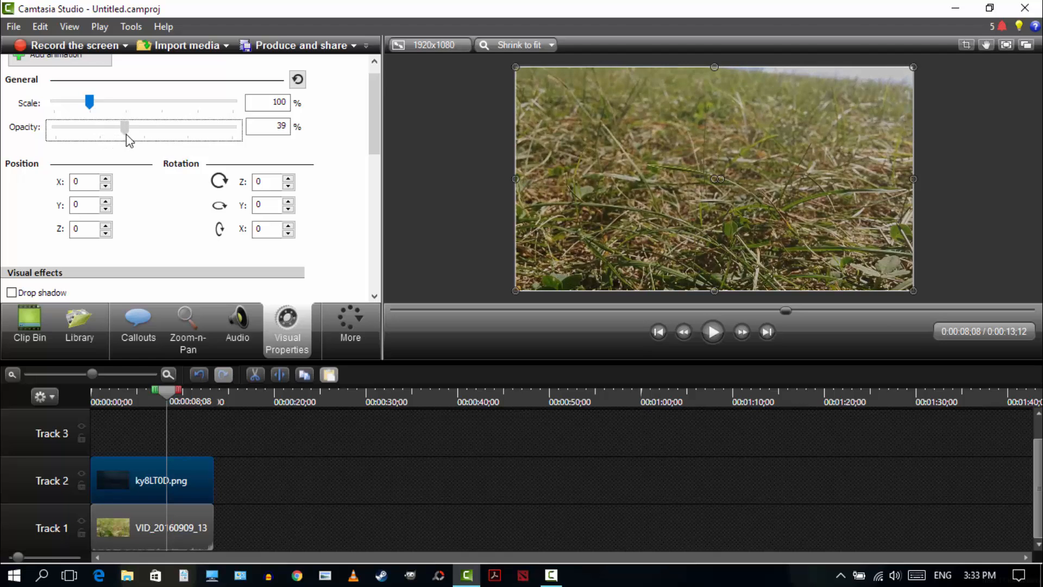
drag(124, 127, 193, 127)
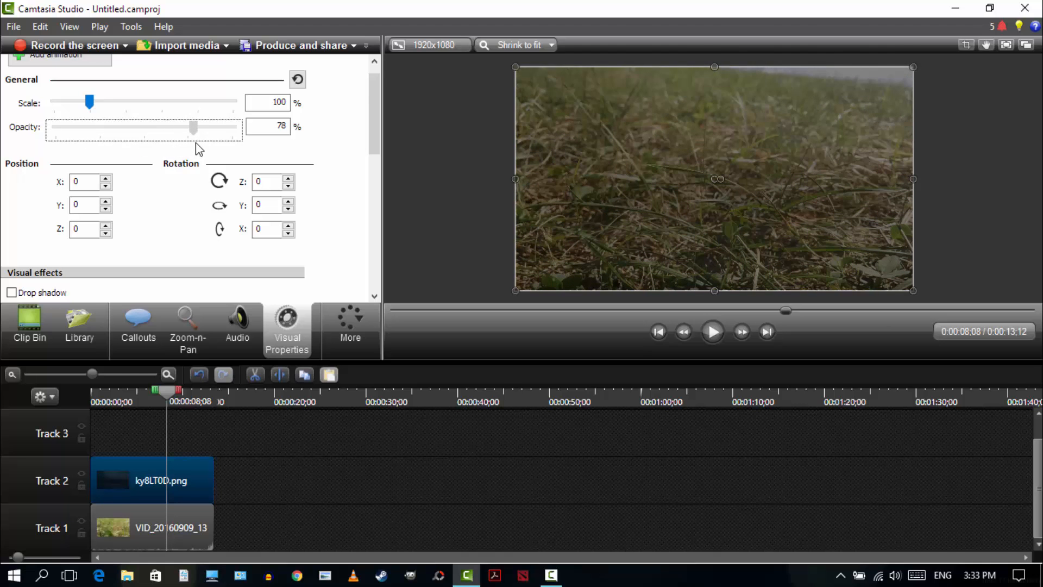
drag(193, 128, 145, 128)
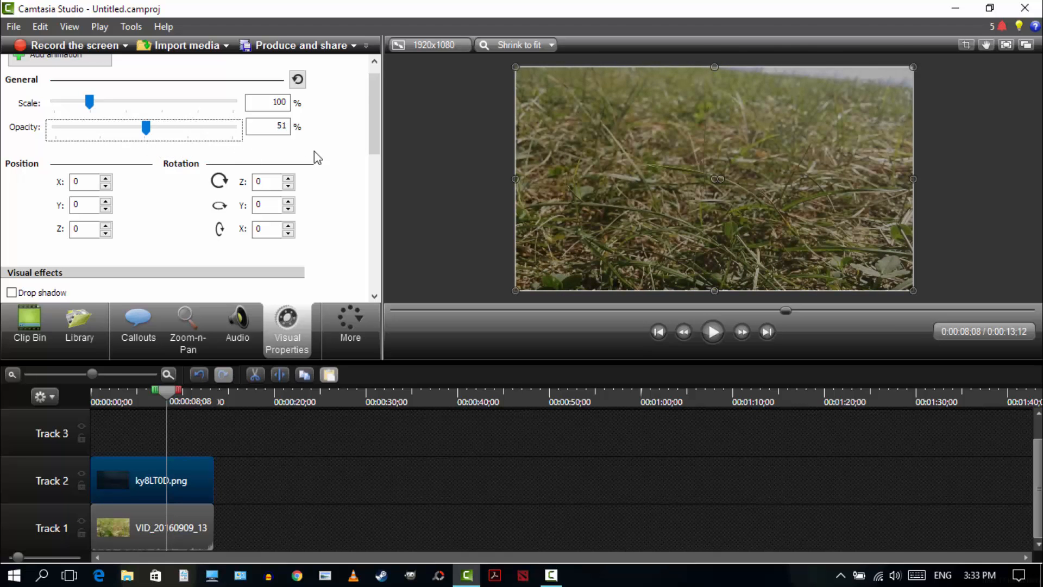
click(12, 211)
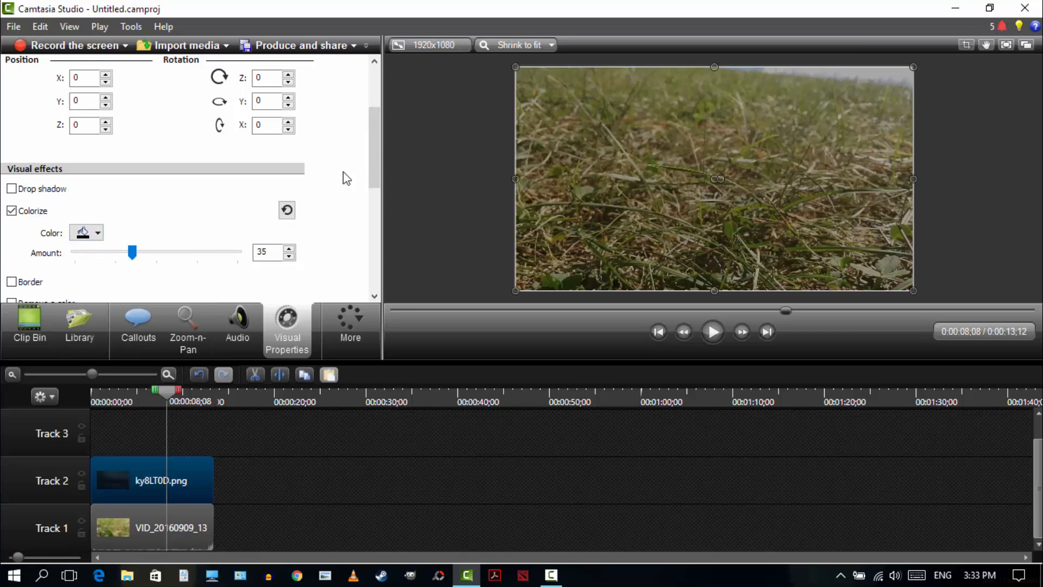
Keep the overlay's colorize tint black and raise its Amount to about 96
scroll(down, 3)
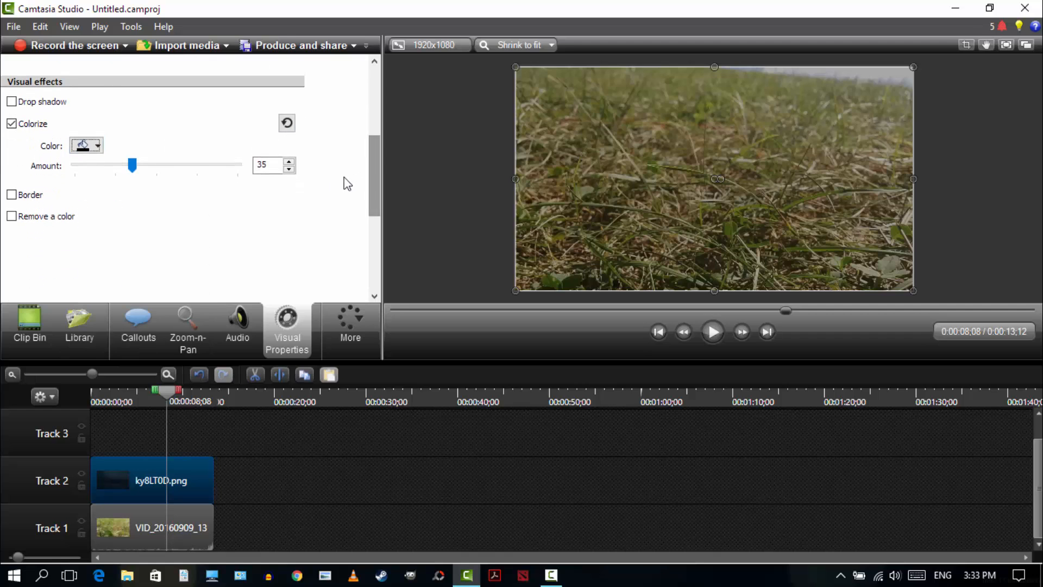
click(96, 145)
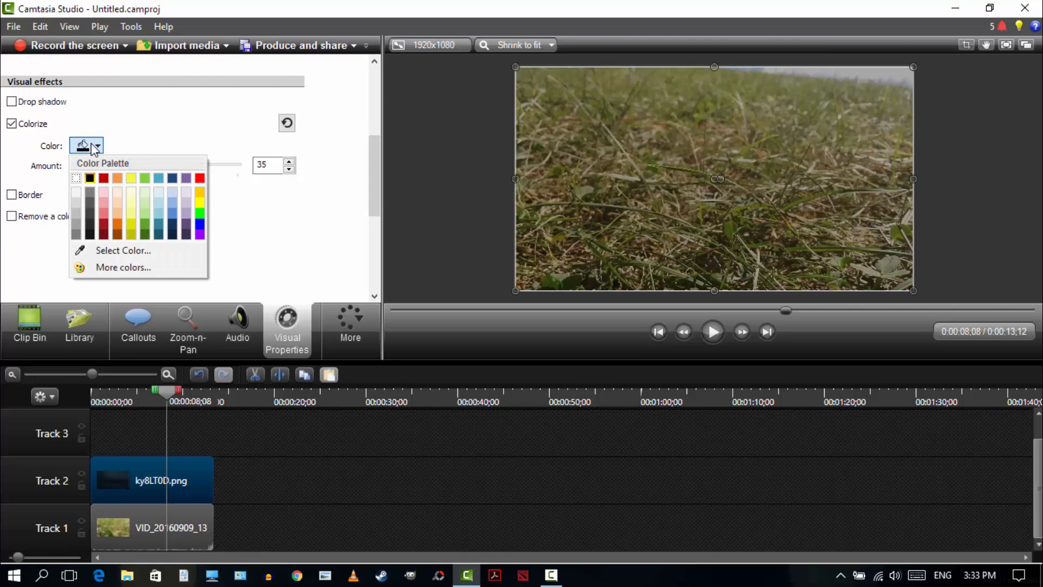
mouse_move(95, 174)
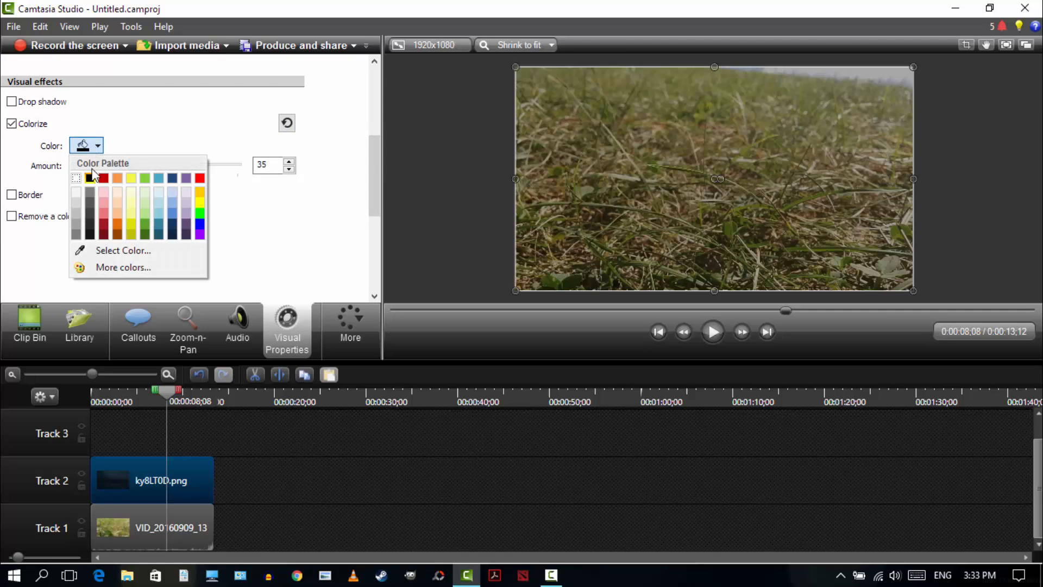
click(90, 178)
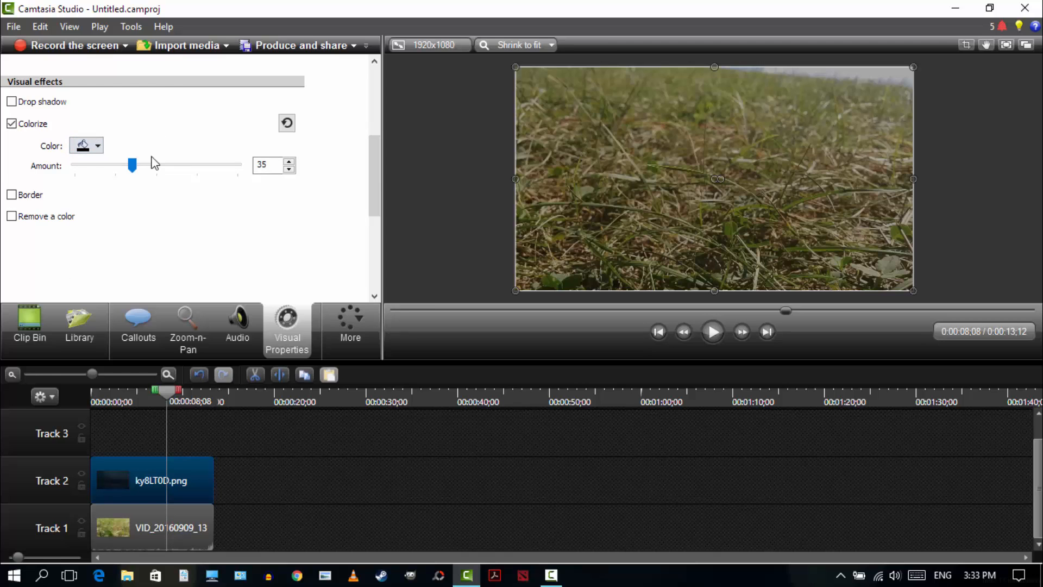
drag(132, 166, 198, 165)
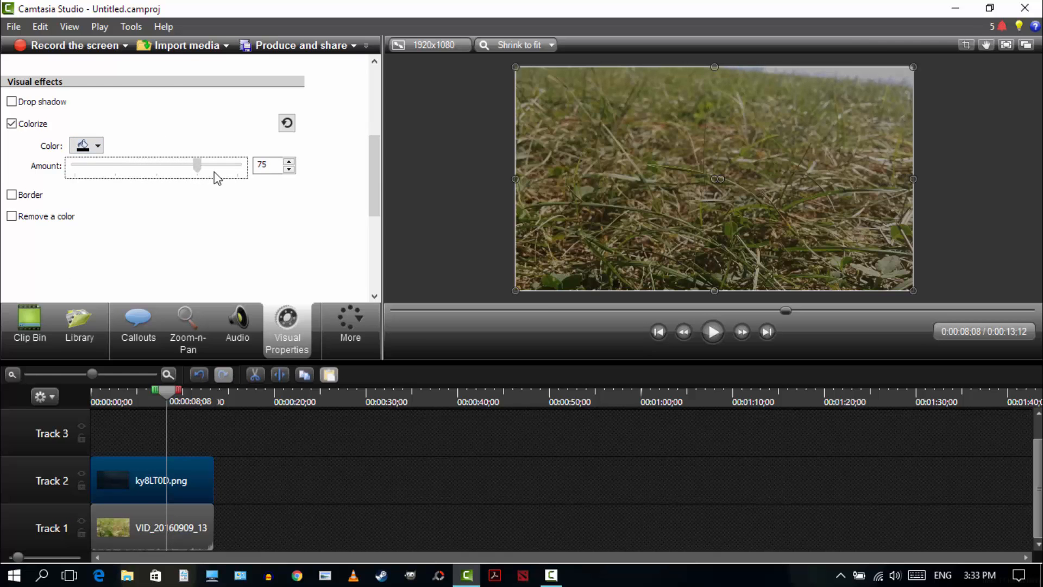
drag(196, 169, 238, 169)
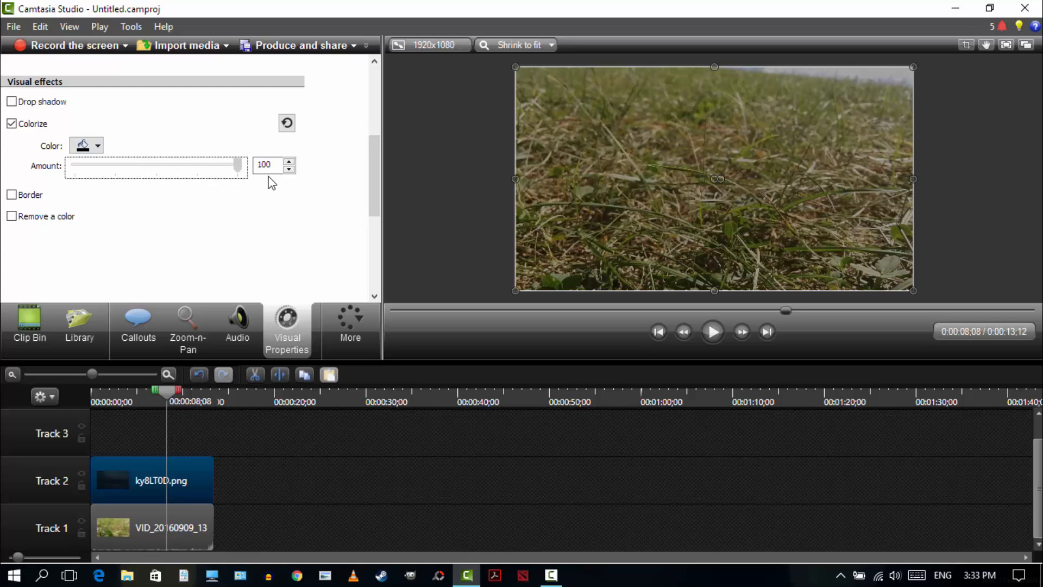
drag(238, 165, 231, 165)
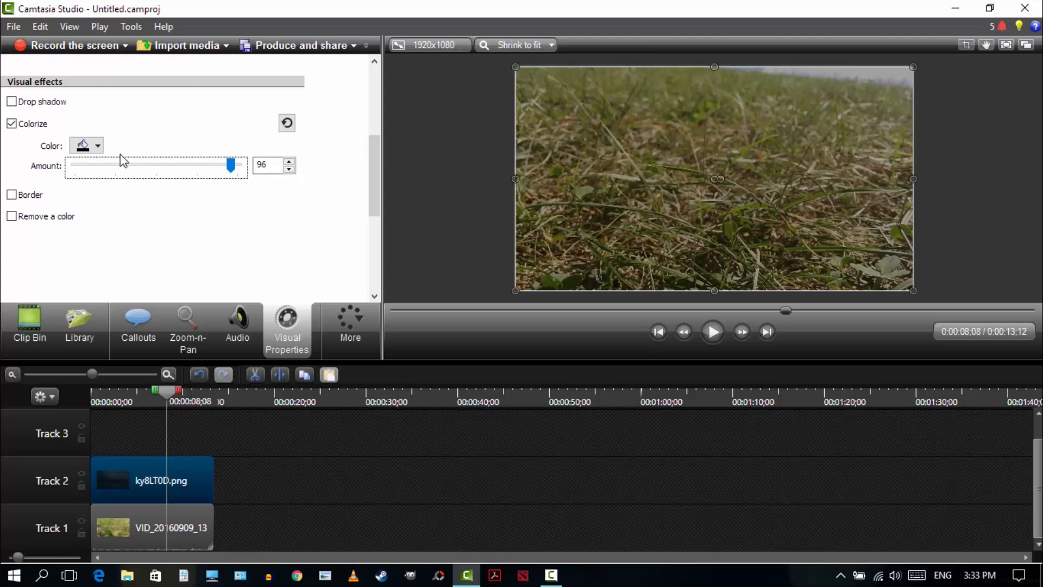
Set Colorize Amount to 100 with a Green, Primary tint, then preview
click(96, 145)
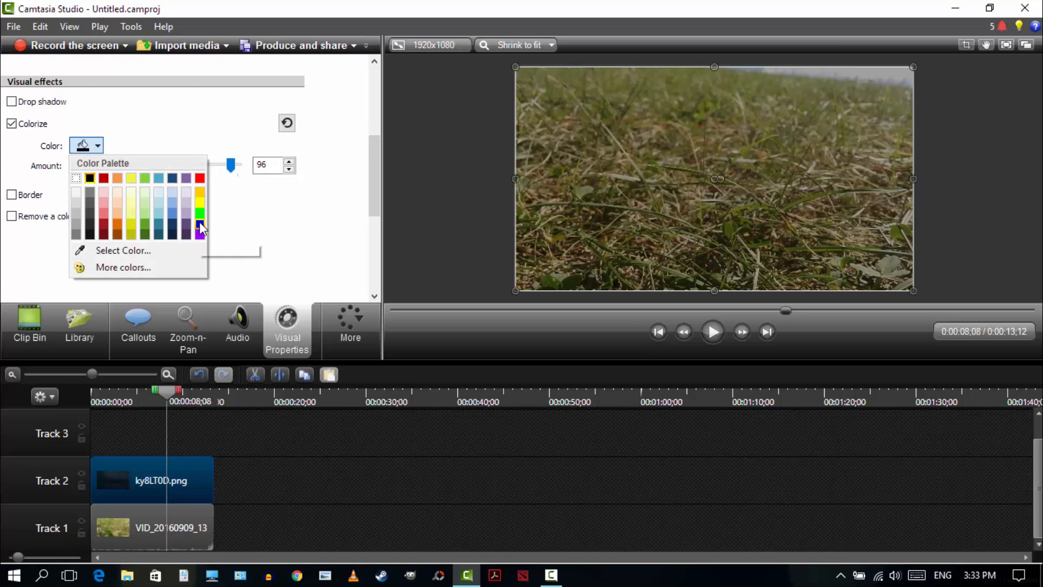
click(198, 226)
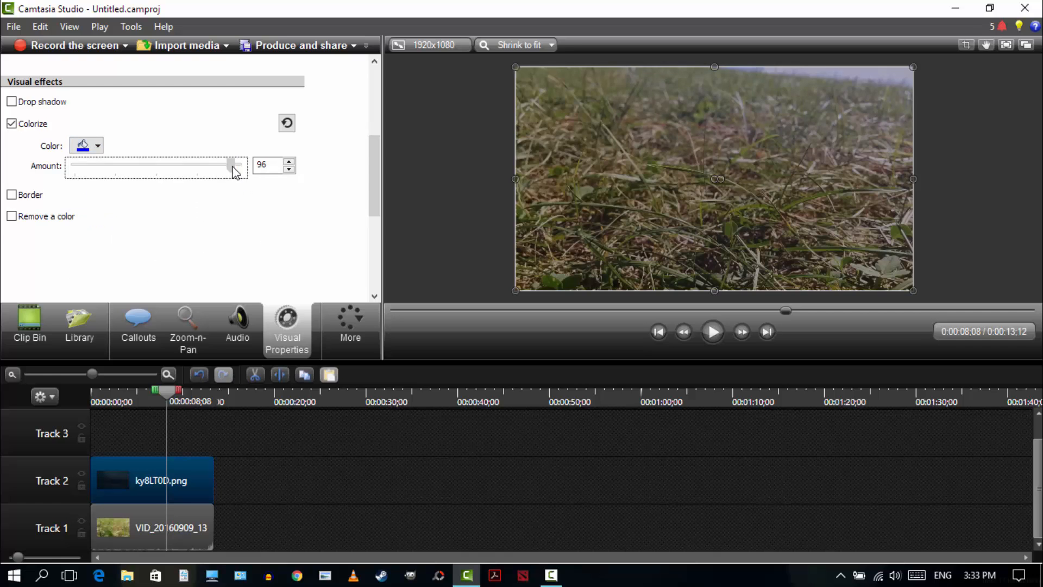
drag(231, 166, 237, 179)
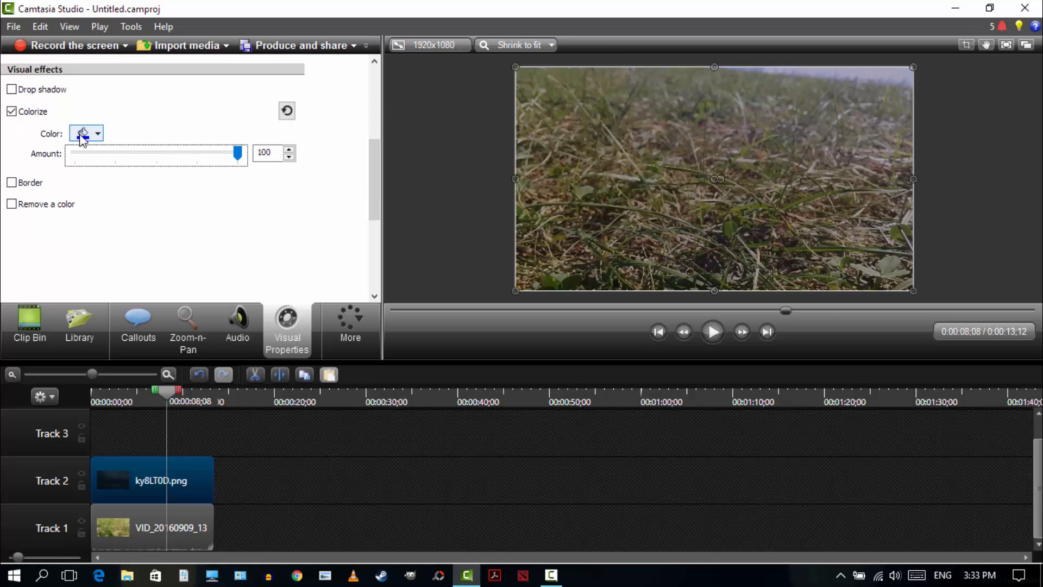
click(97, 134)
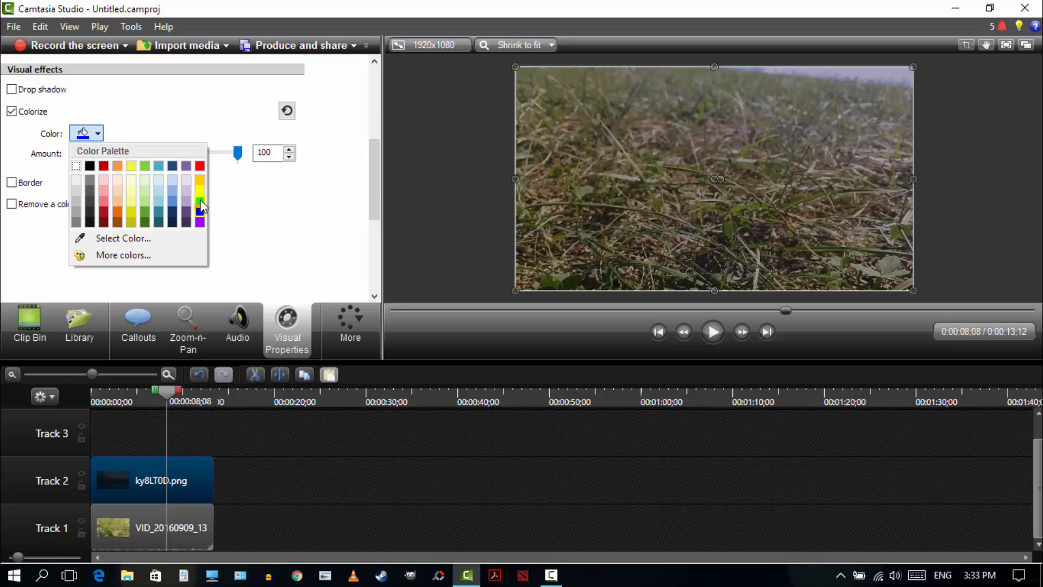
mouse_move(200, 206)
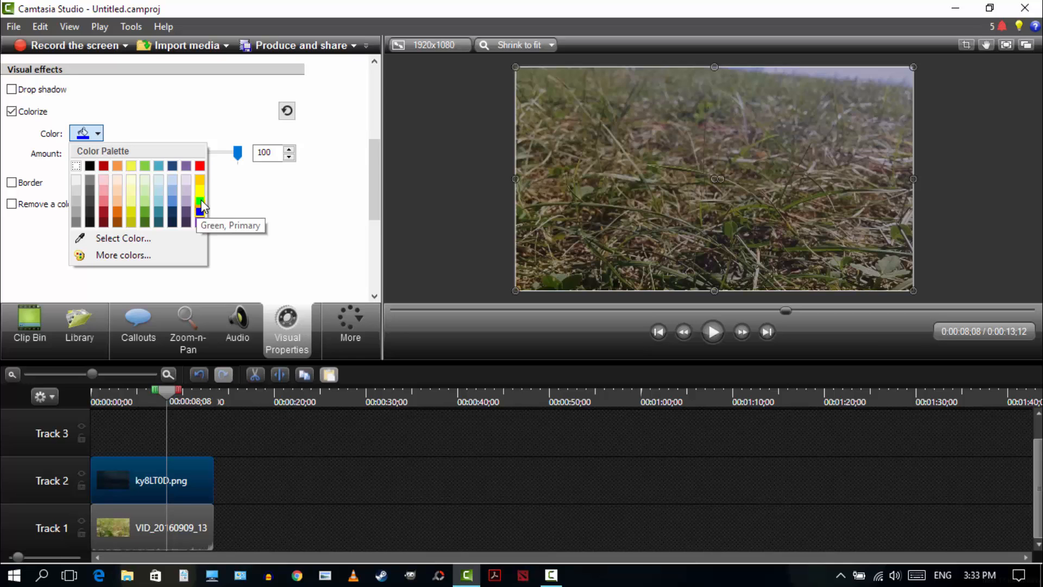
click(201, 200)
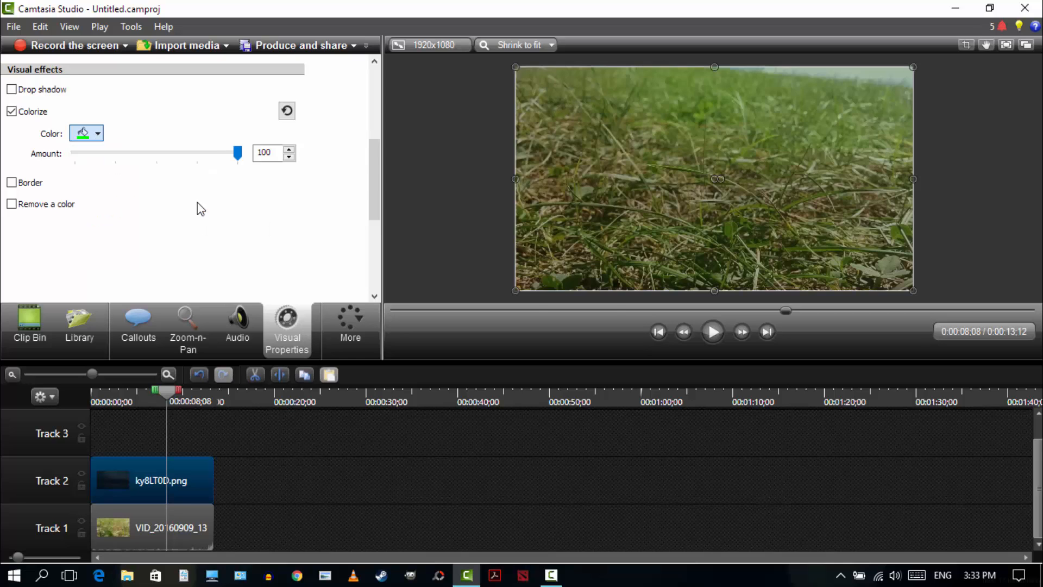
click(712, 332)
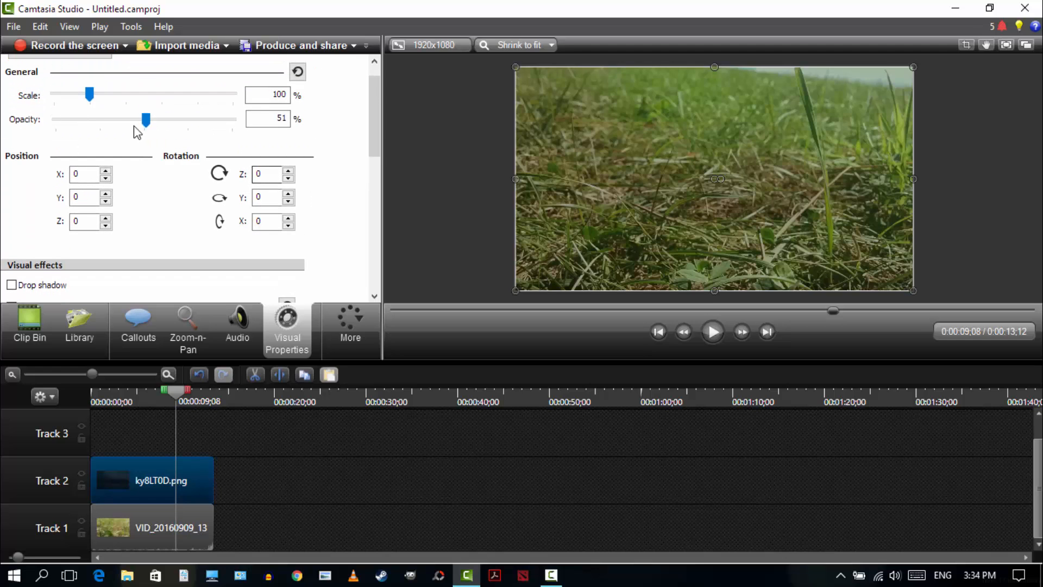
Switch the overlay tint to red, preview it, then deselect the clip
drag(145, 121, 118, 121)
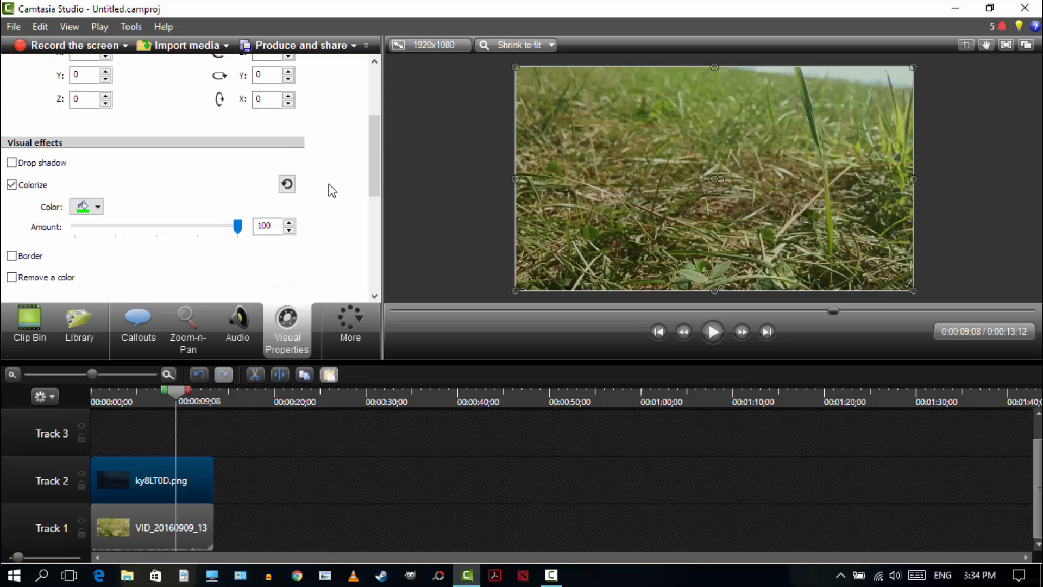
click(98, 207)
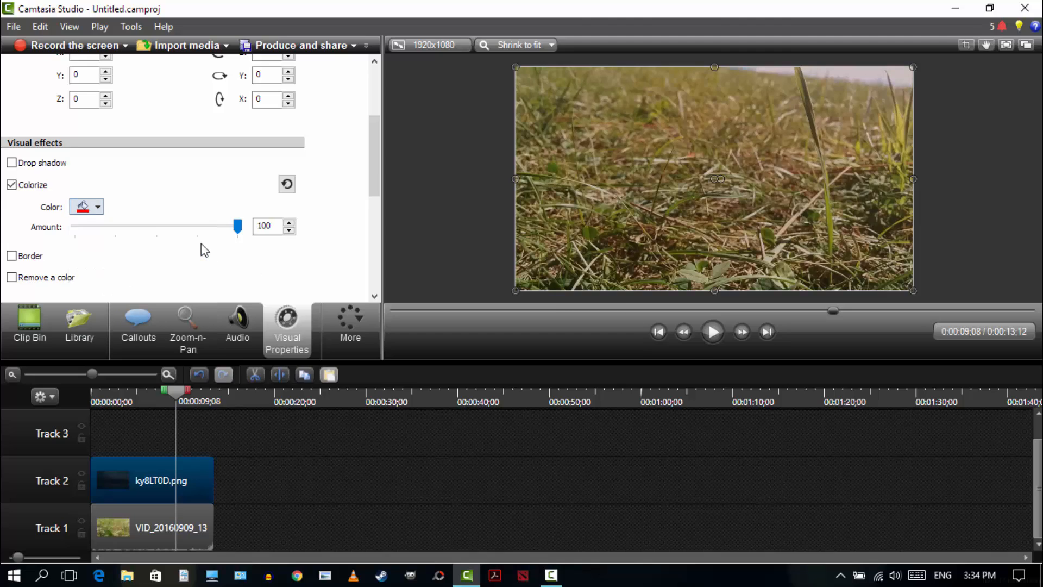
click(712, 332)
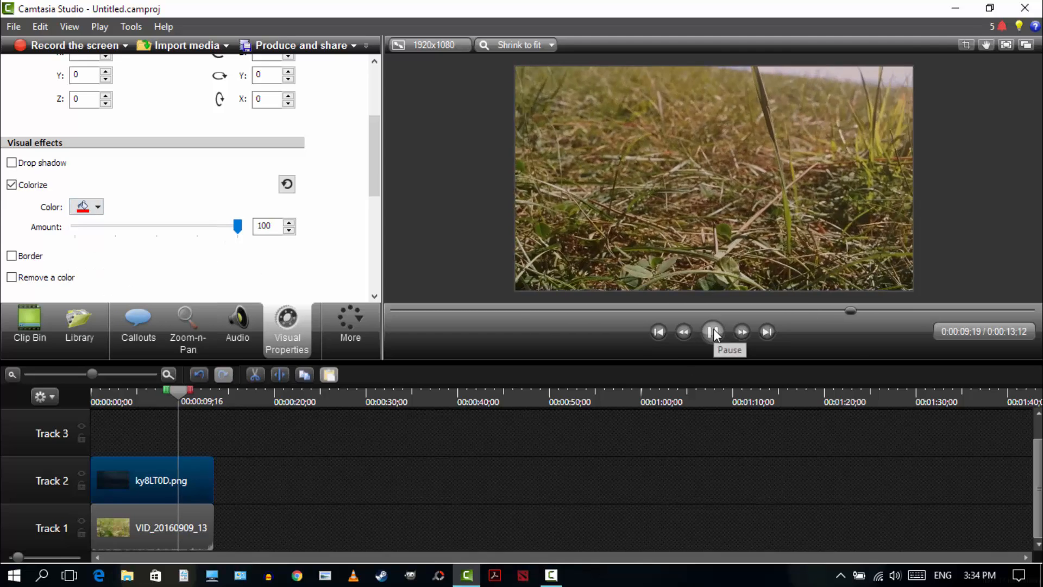
click(712, 331)
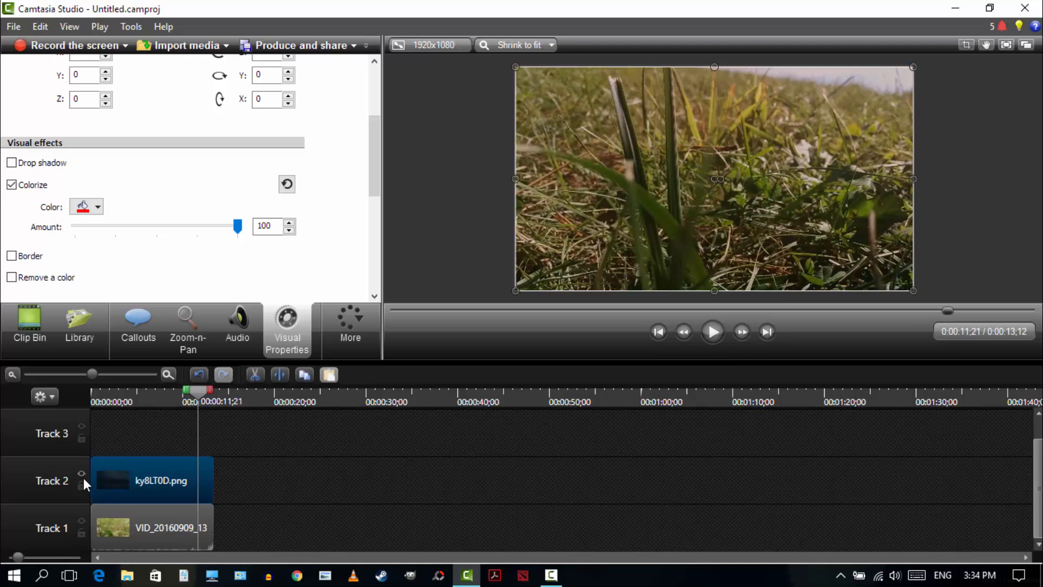
click(82, 474)
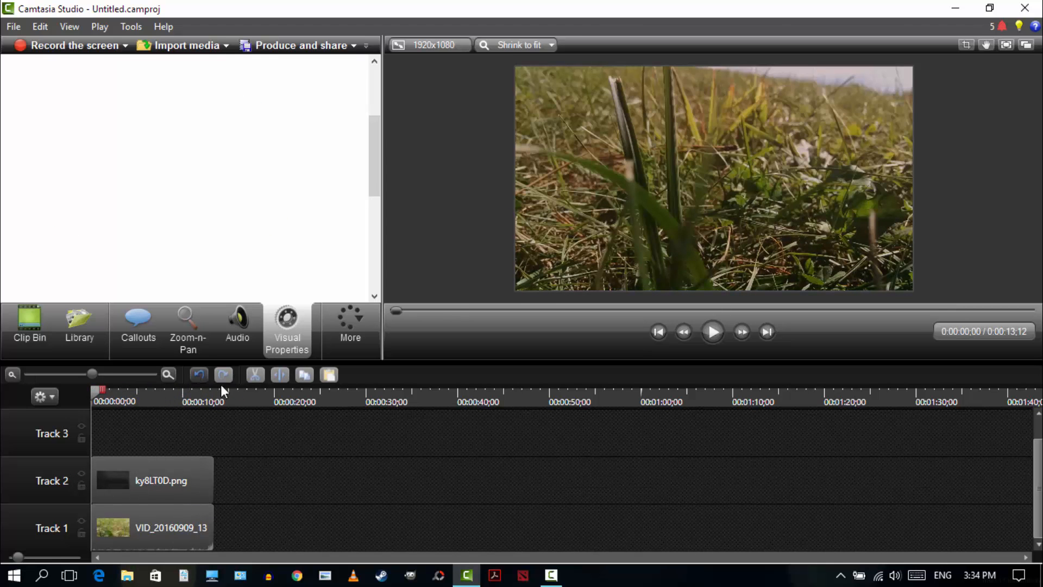
click(30, 329)
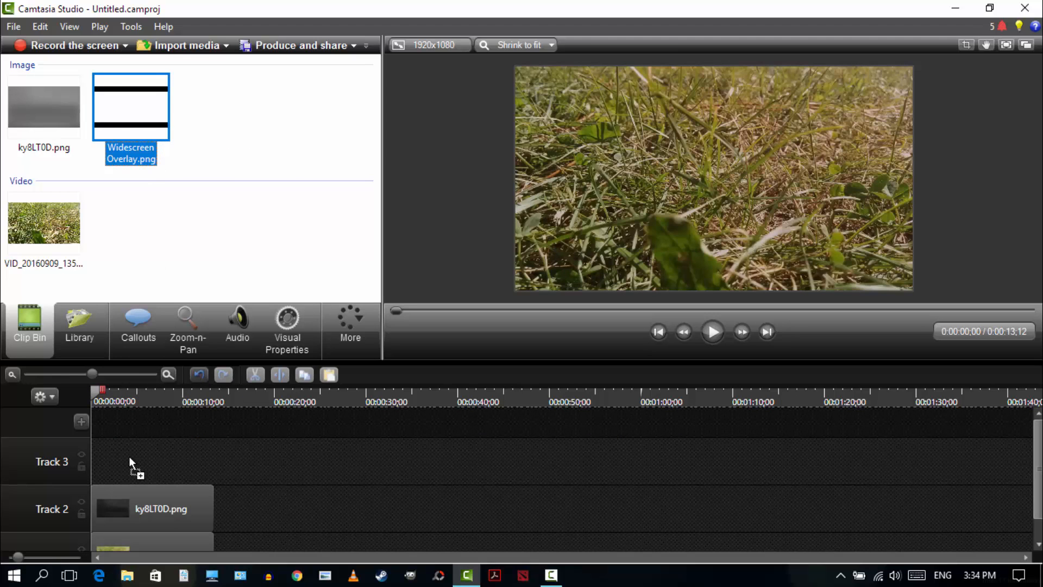
drag(130, 106, 113, 461)
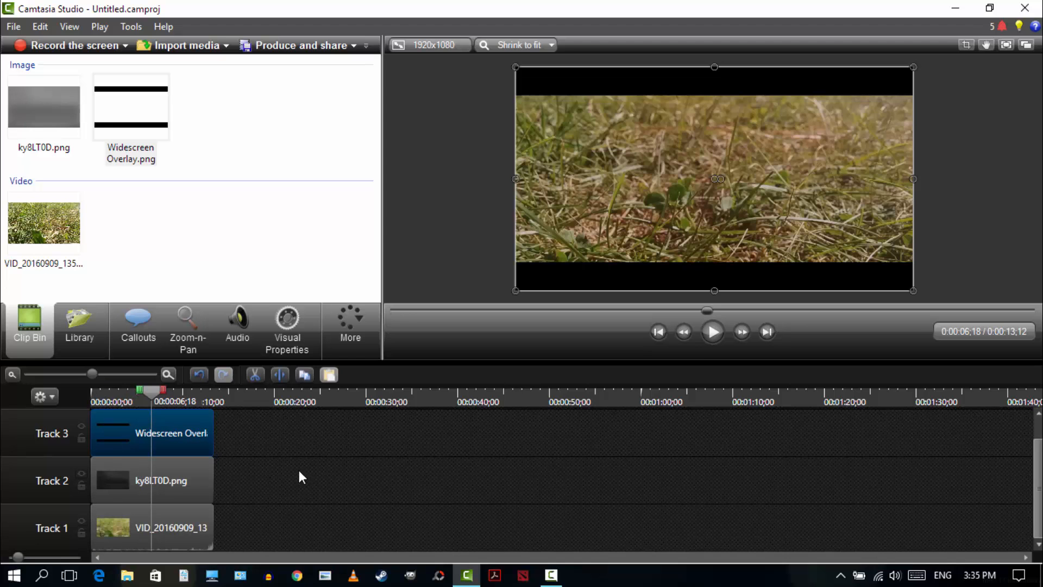
click(713, 332)
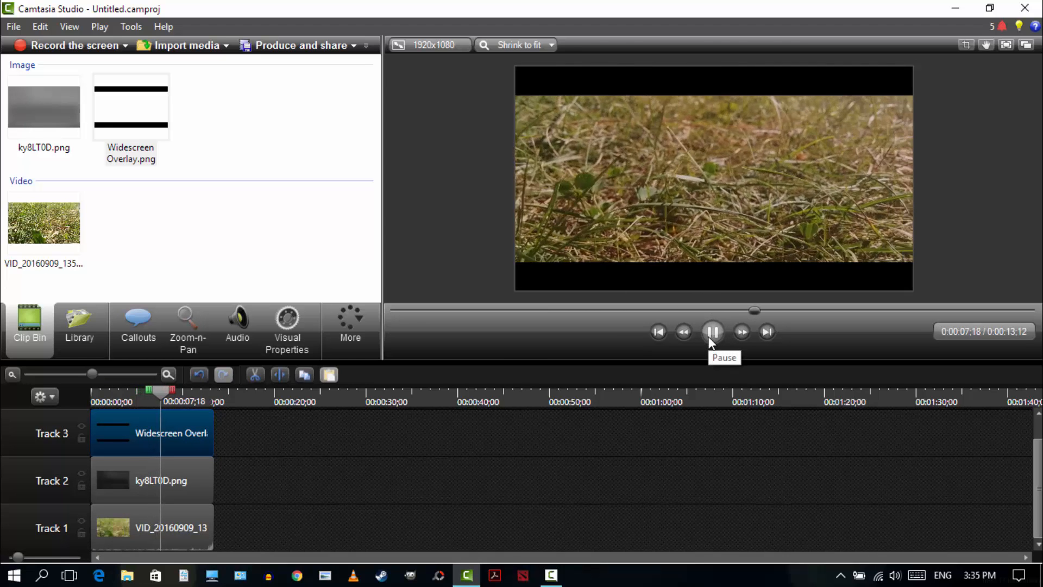
click(712, 332)
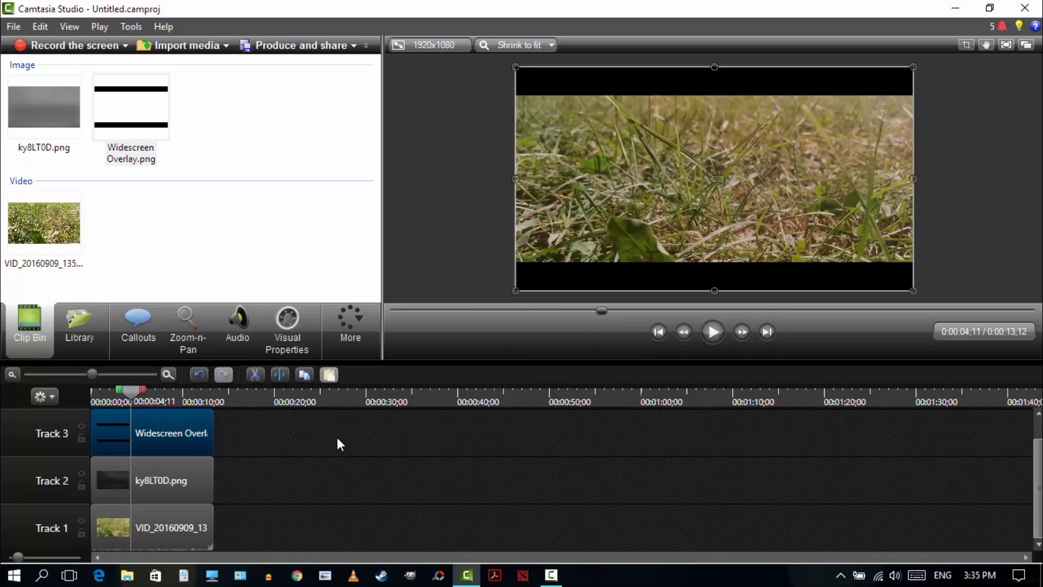
mouse_move(556, 477)
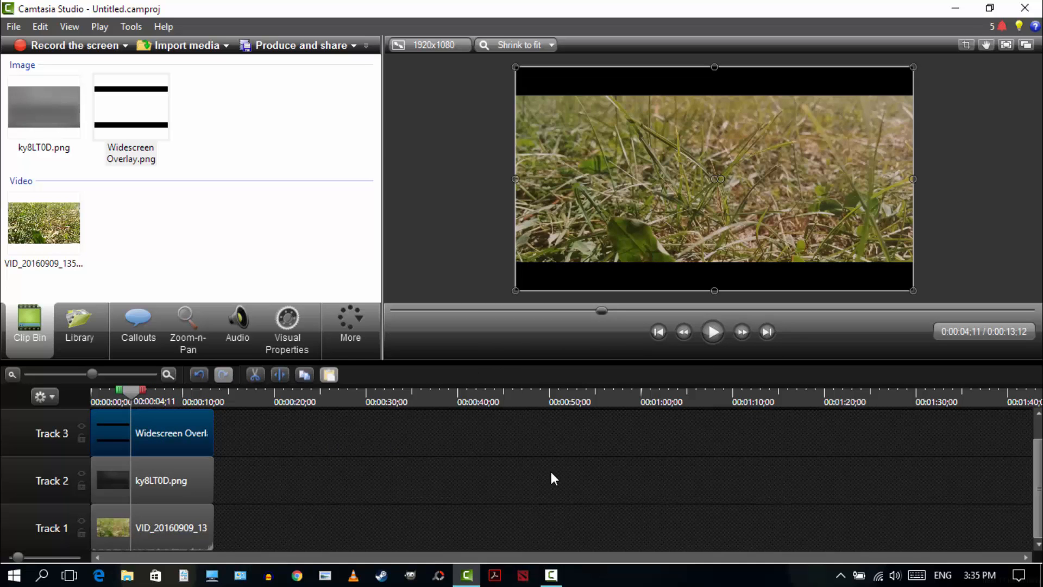
mouse_move(125, 399)
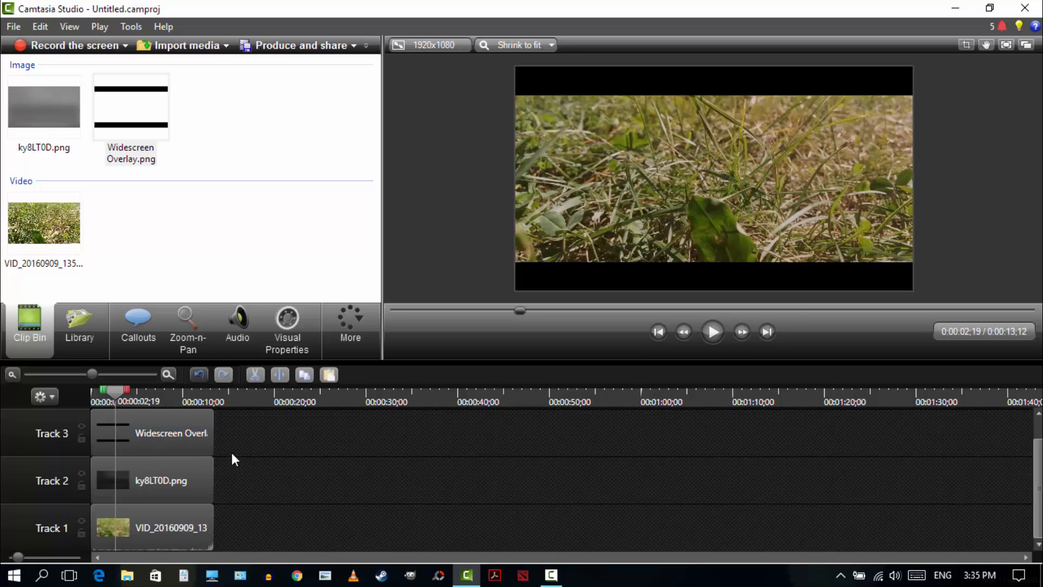
Enable Colorize in the Track 1 grass clip's Visual Properties and open its colour palette
drag(115, 390, 170, 390)
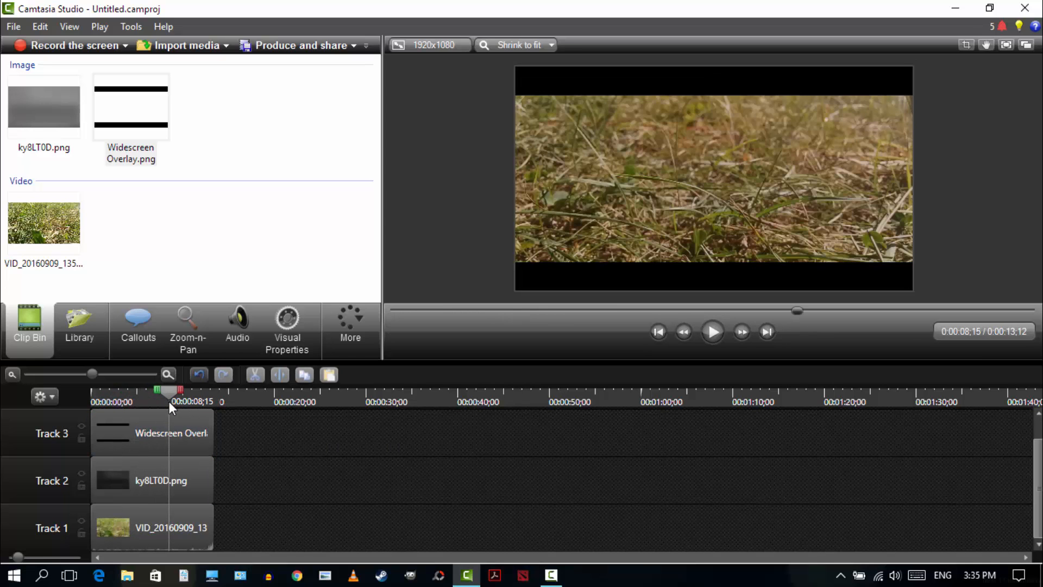
mouse_move(213, 516)
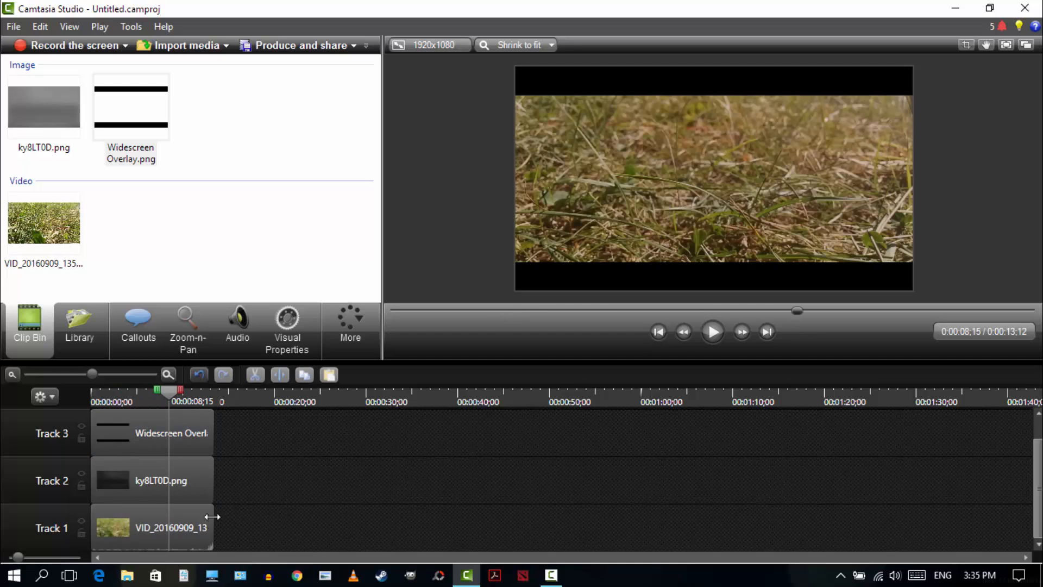
mouse_move(188, 527)
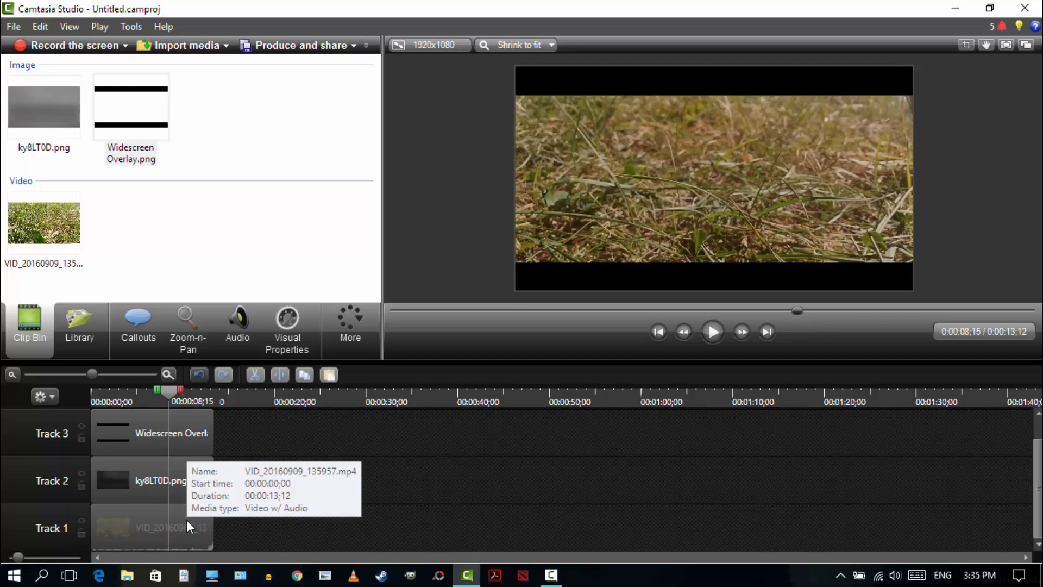
click(153, 527)
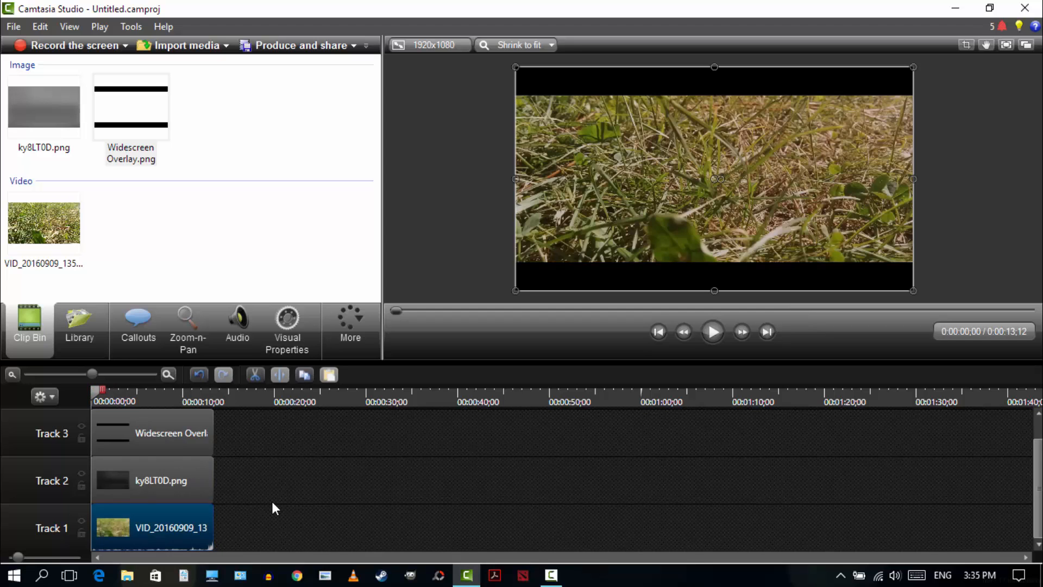
click(287, 329)
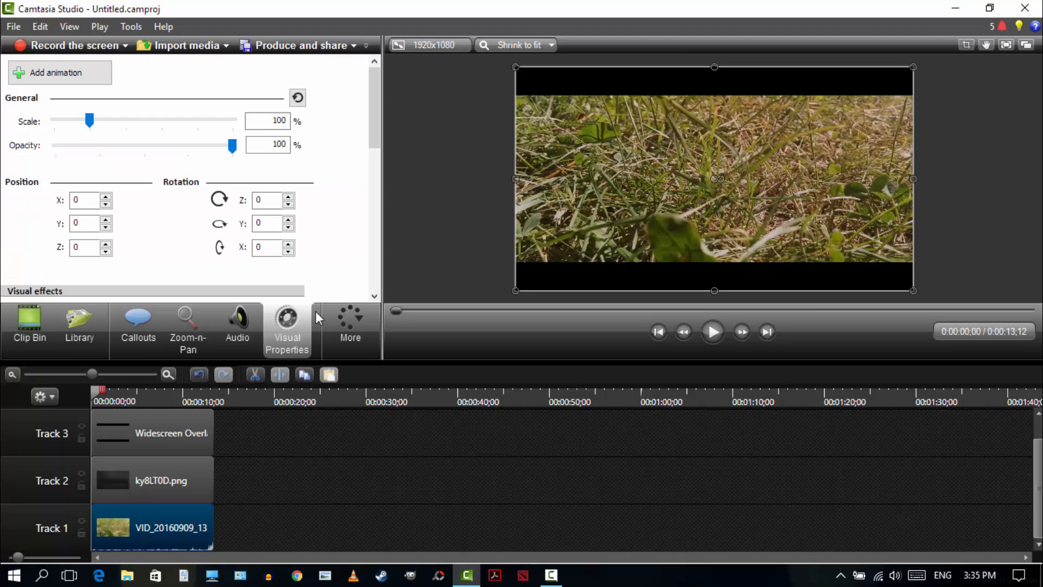
scroll(down, 3)
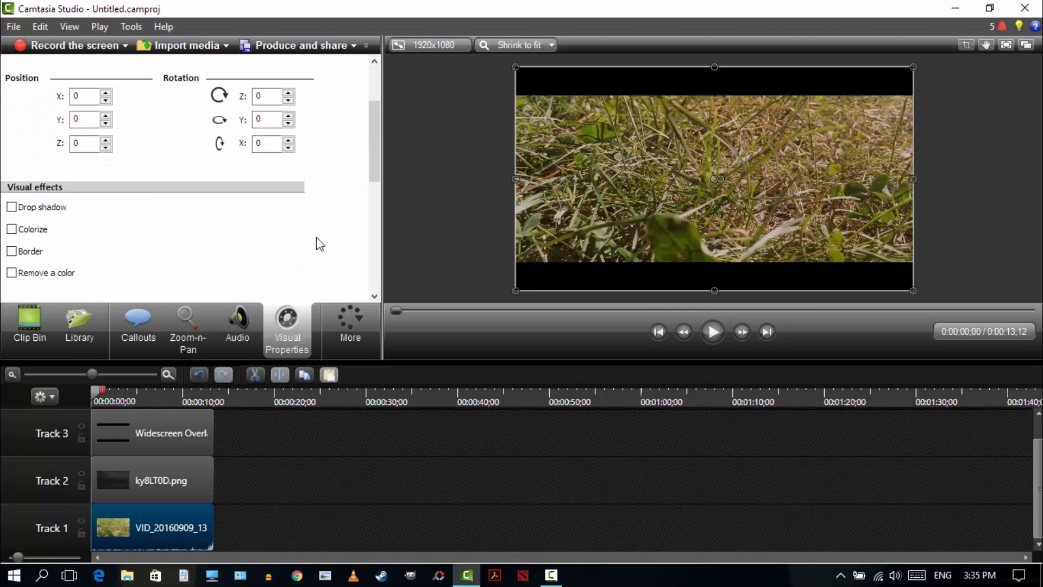
click(11, 229)
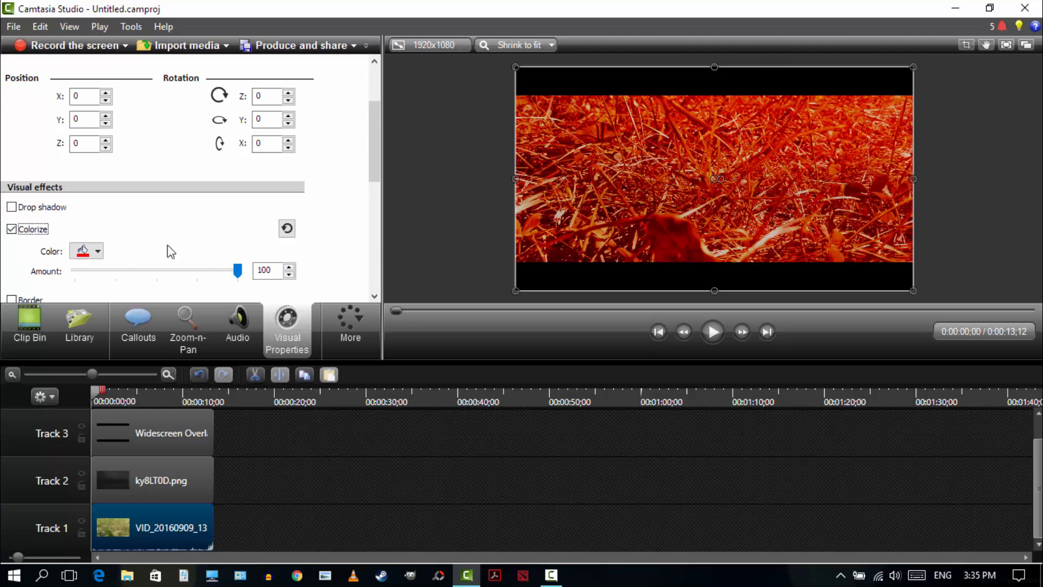
click(98, 251)
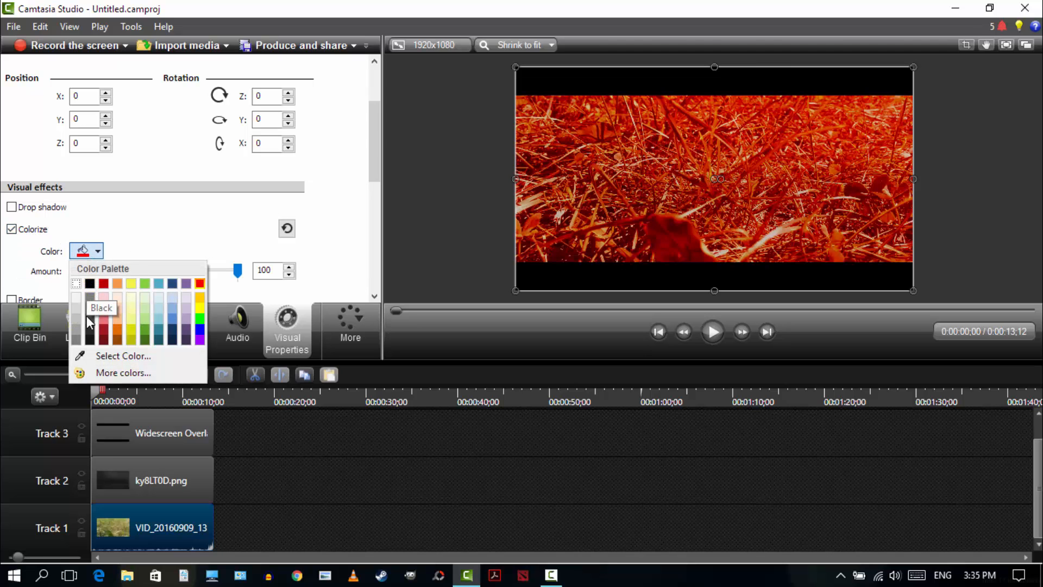
mouse_move(89, 323)
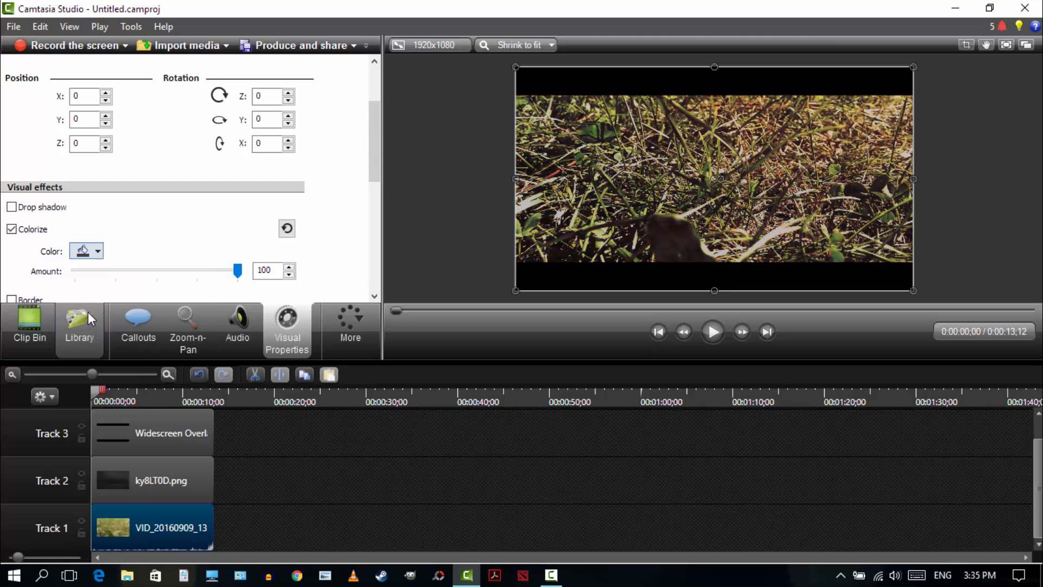
Pick the black tint, set Colorize Amount to 59, and play back the grass clip
click(97, 251)
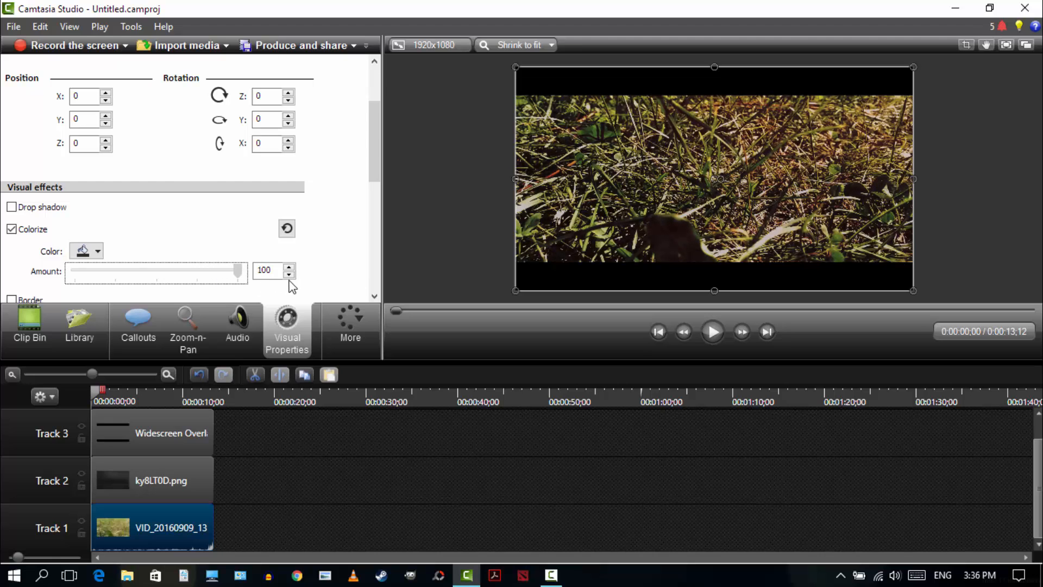
drag(238, 272, 165, 272)
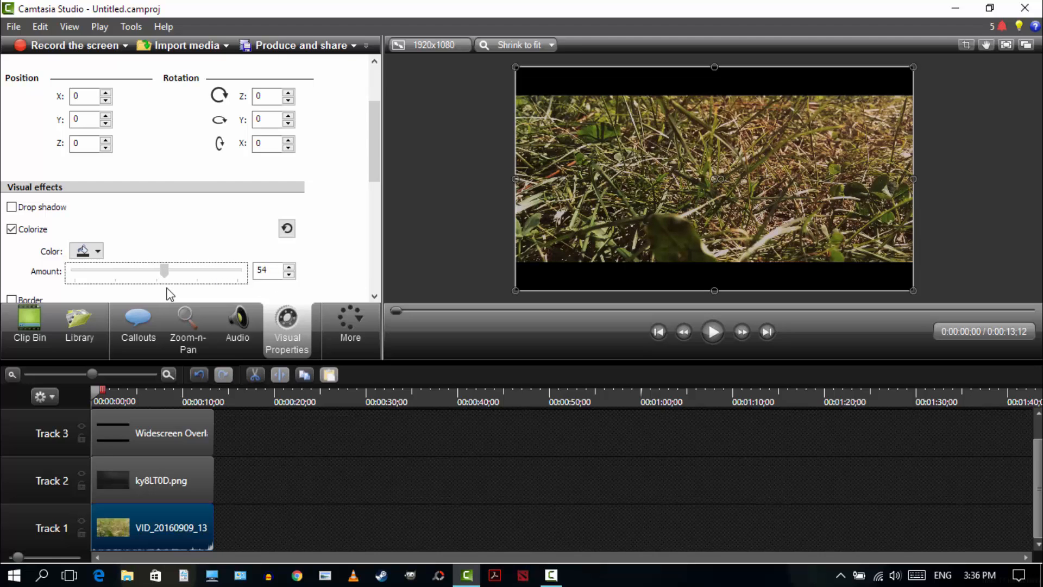
drag(165, 271, 178, 270)
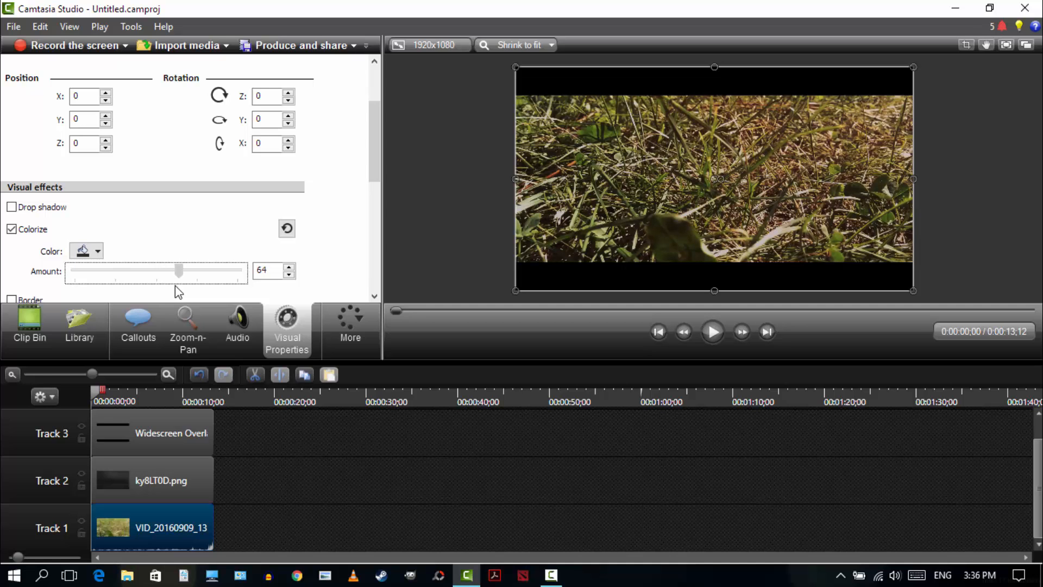
drag(178, 270, 171, 271)
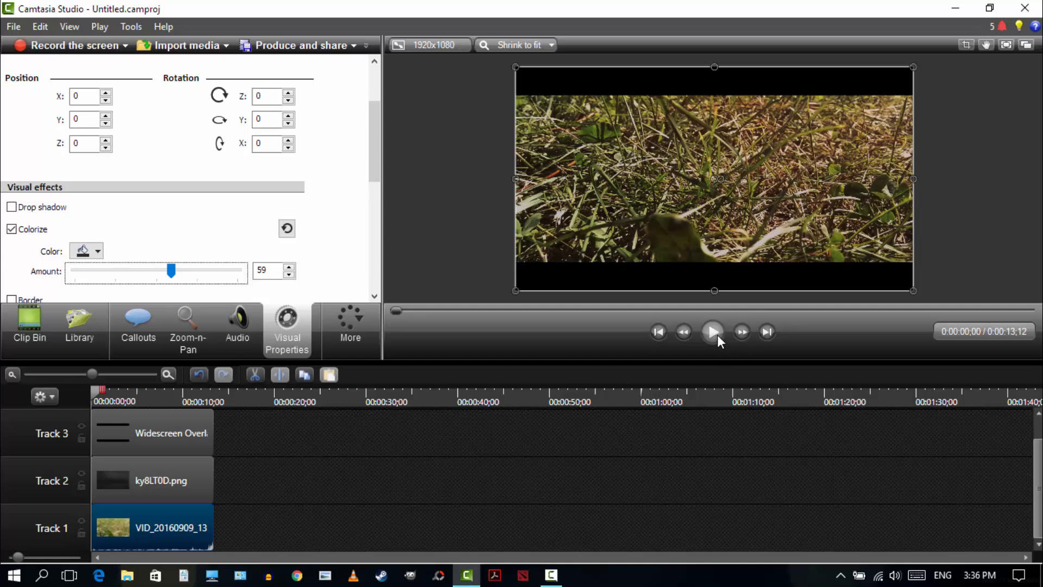
click(713, 332)
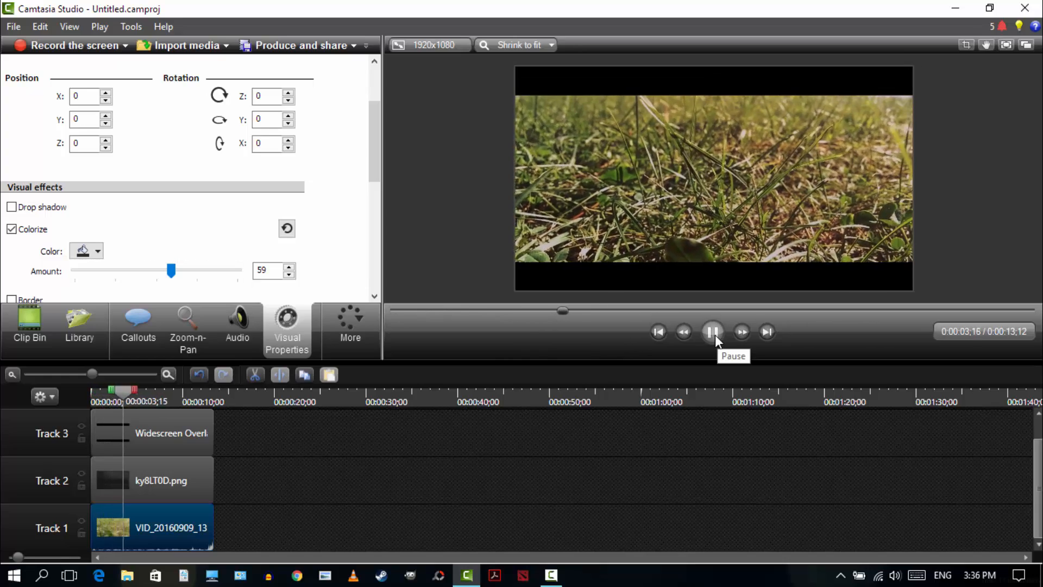
click(714, 332)
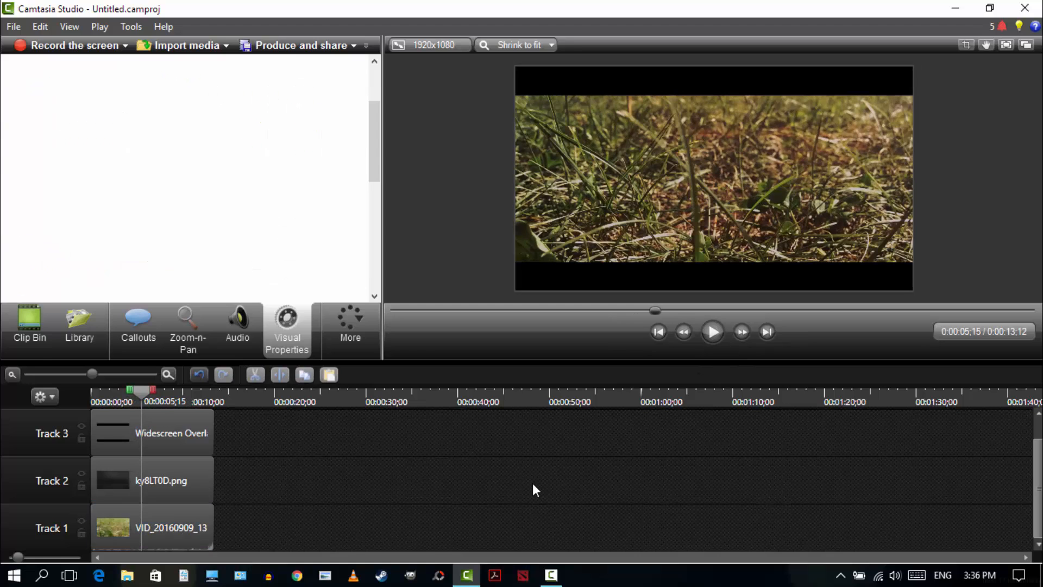
Switch back to the Clip Bin showing the imported media
click(30, 326)
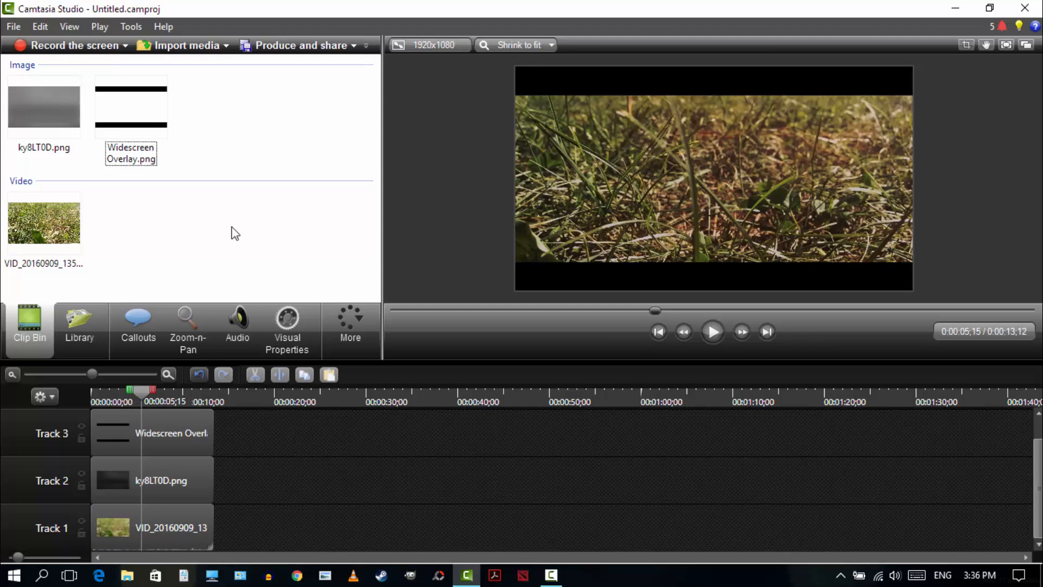
mouse_move(240, 233)
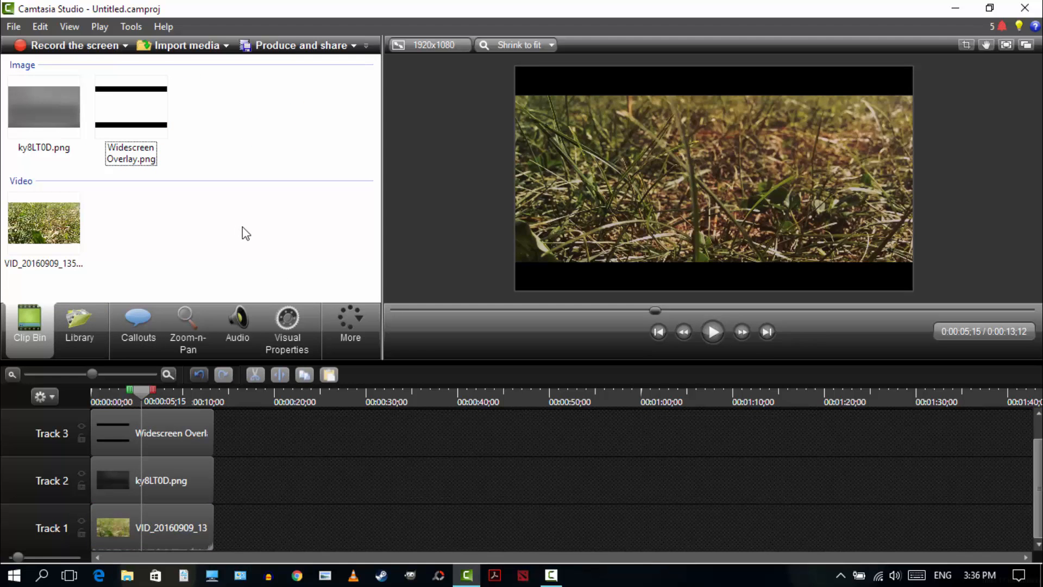